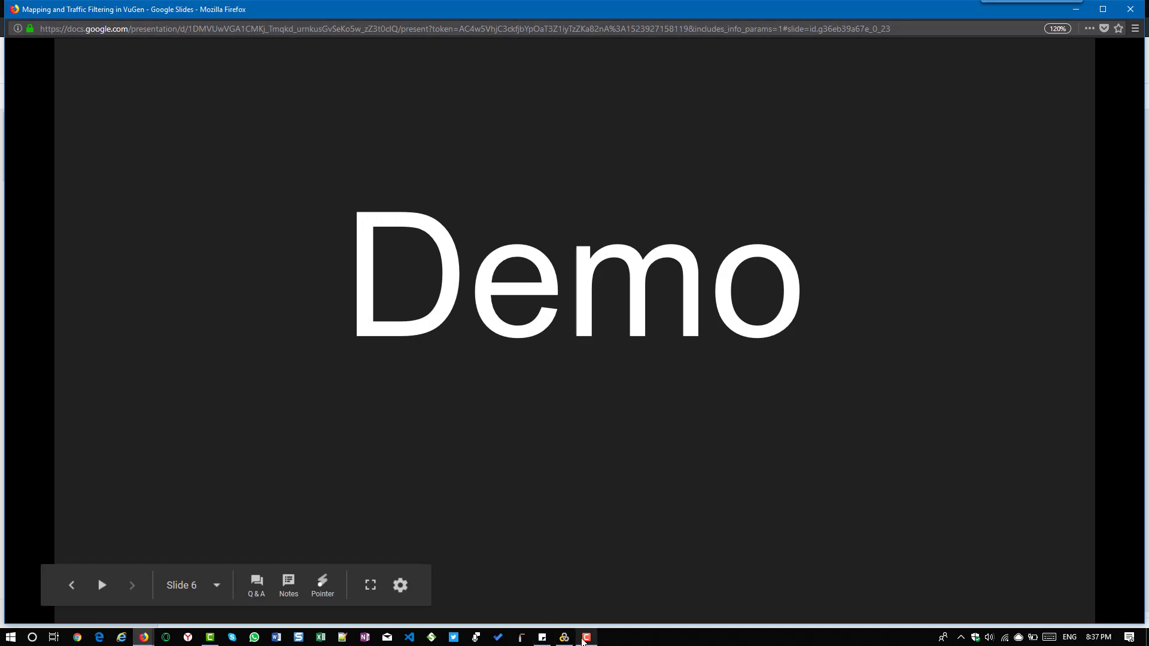
- Start a new Single Protocol script and solution using Web - HTTP/HTML, creating WebHttpHtml31
left_click(564, 637)
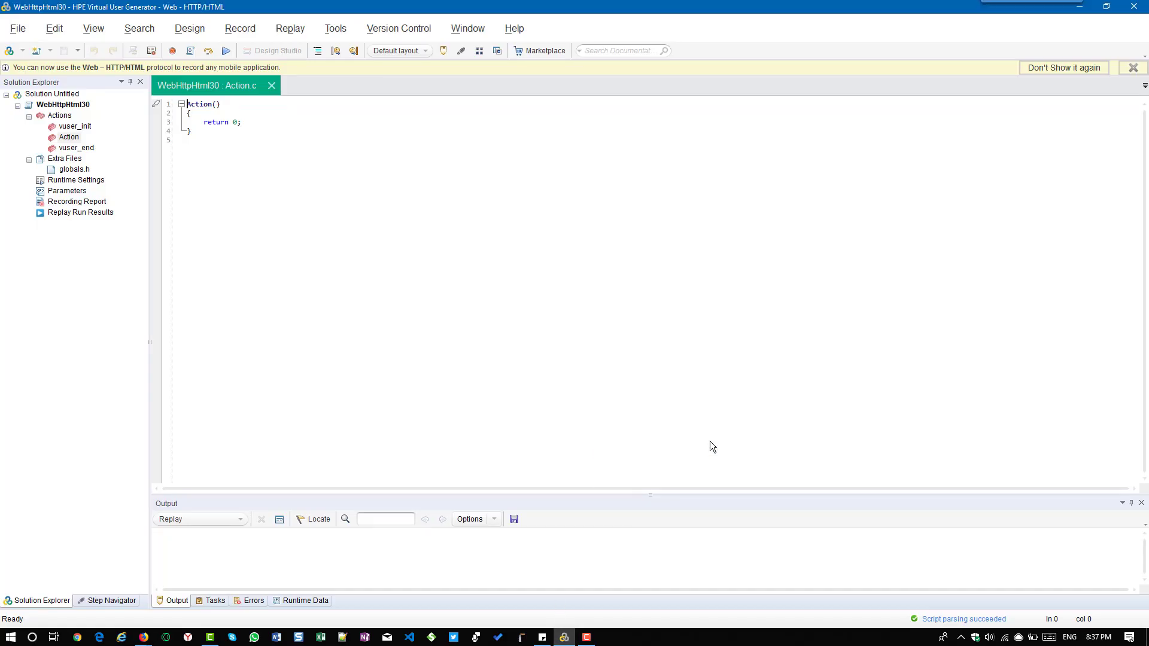
left_click(18, 28)
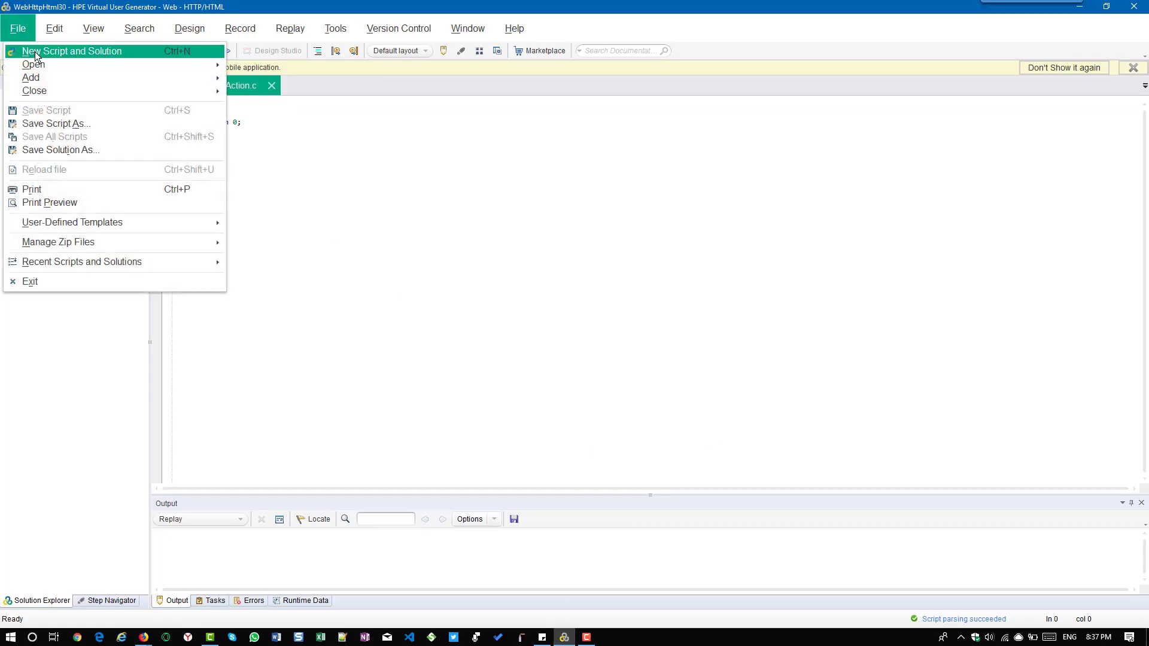
left_click(72, 50)
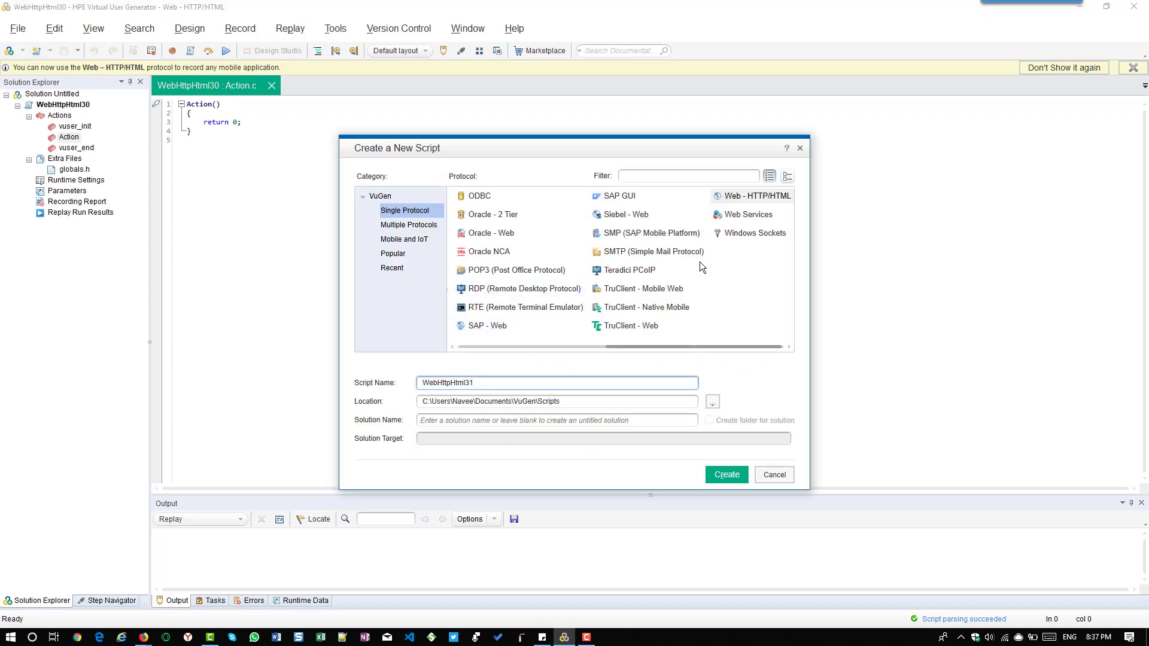
left_click(756, 195)
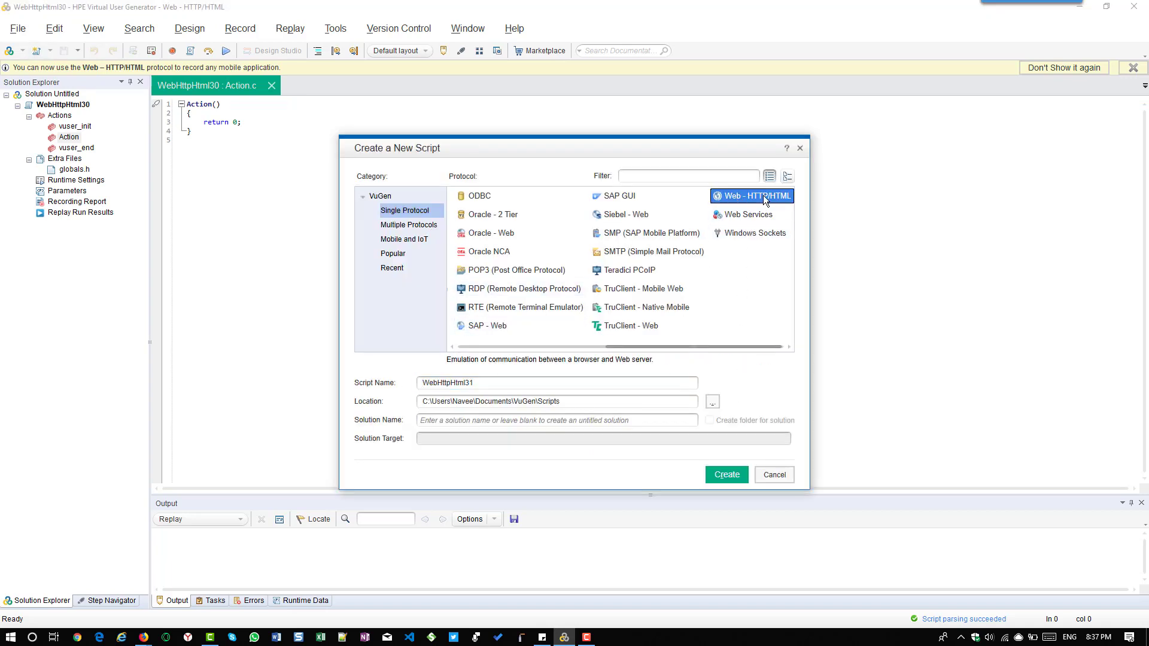
left_click(772, 474)
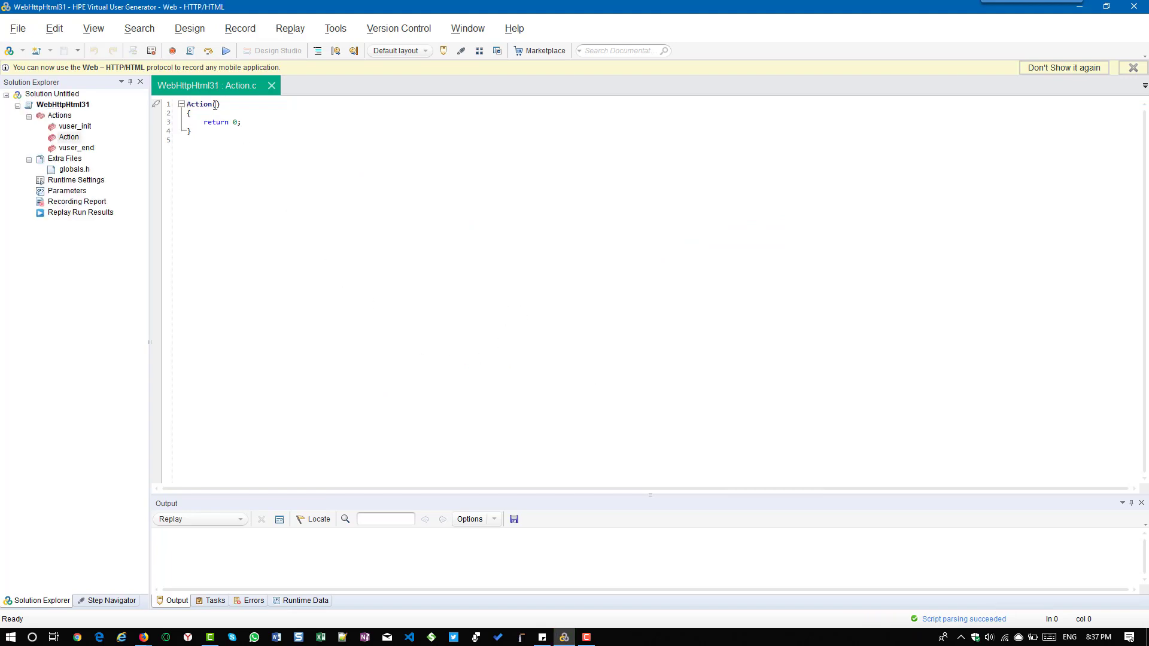
- Review Network Mapping and Filtering recording options, accept them and start recording Chrome at blazedemo.com
left_click(173, 50)
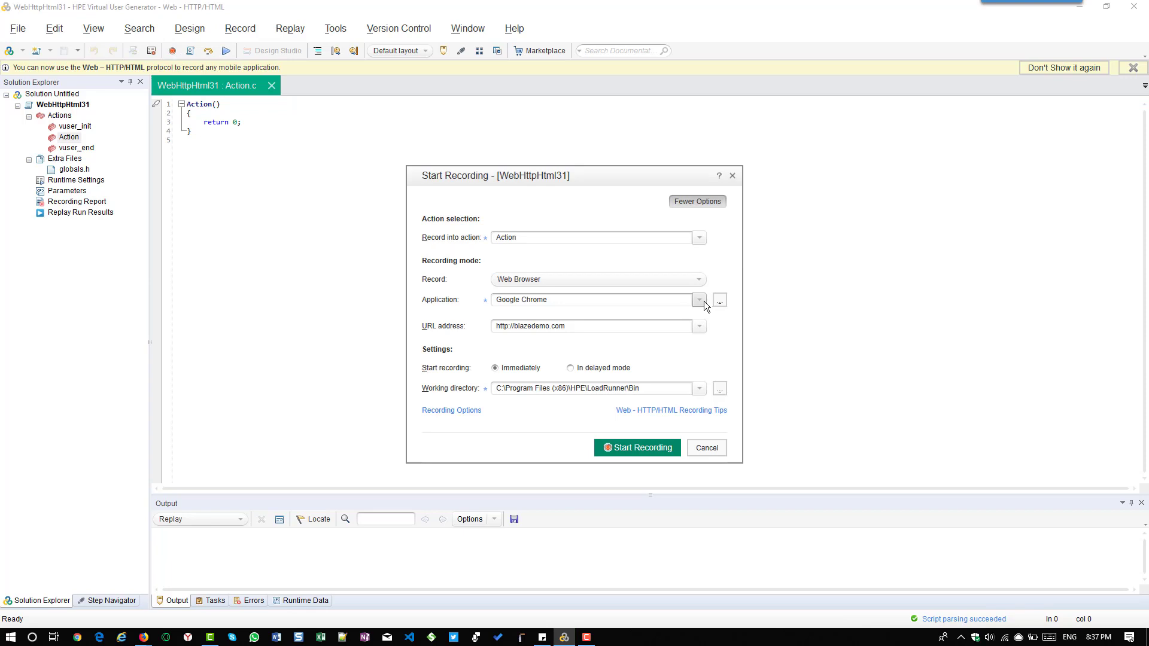
mouse_move(481, 431)
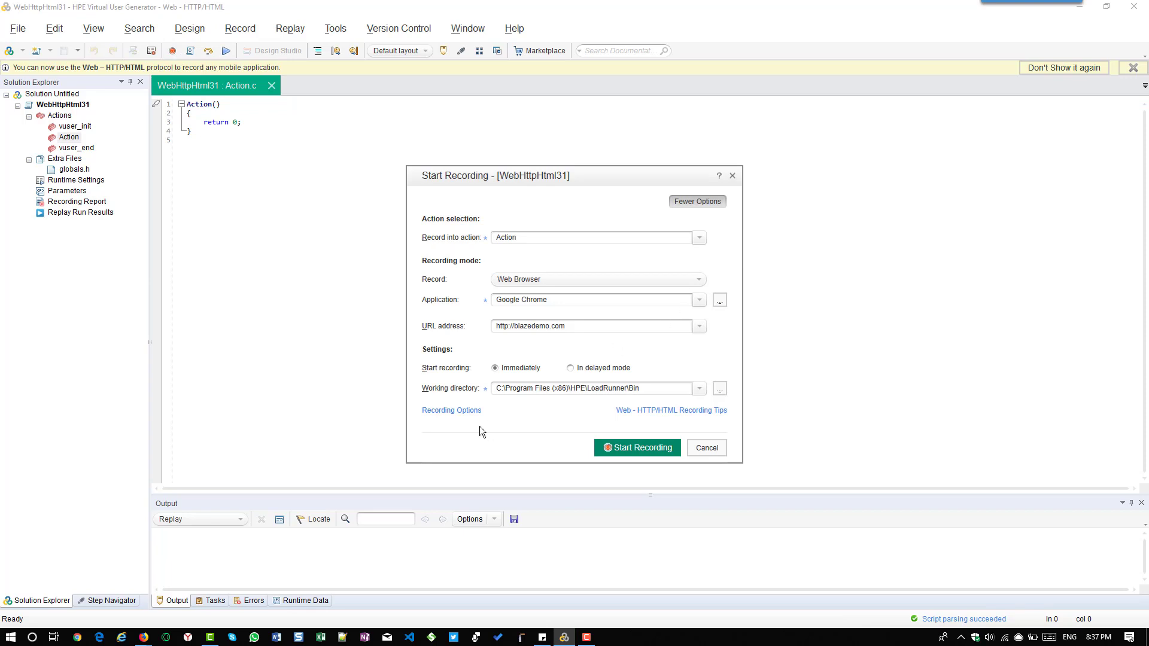
mouse_move(451, 411)
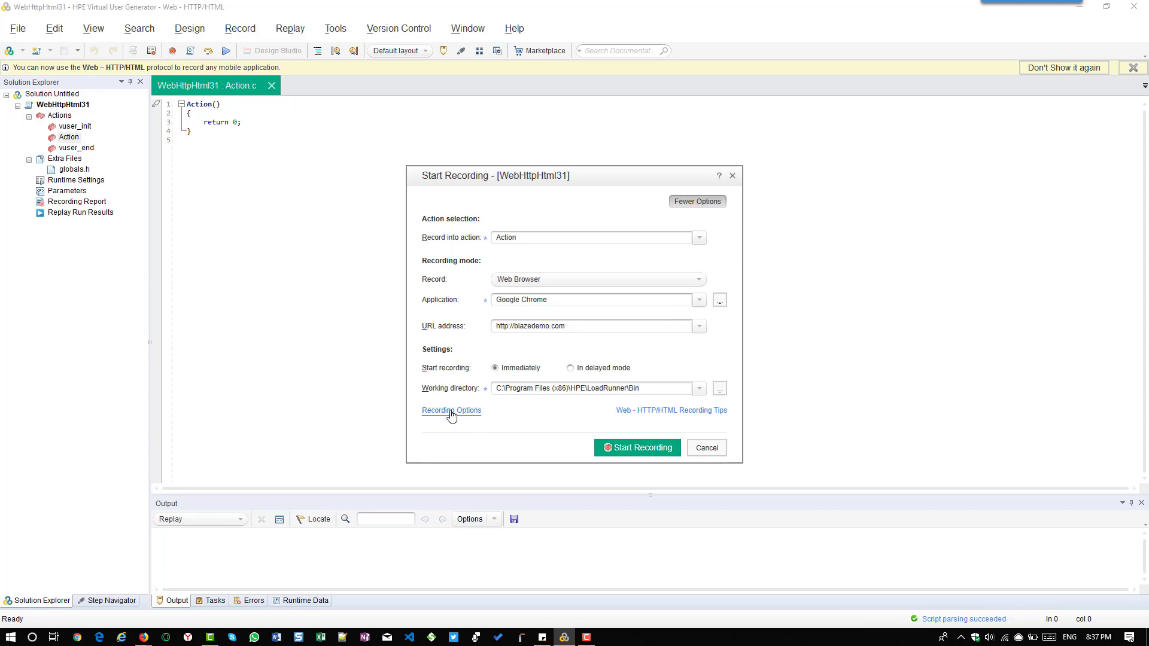
left_click(451, 411)
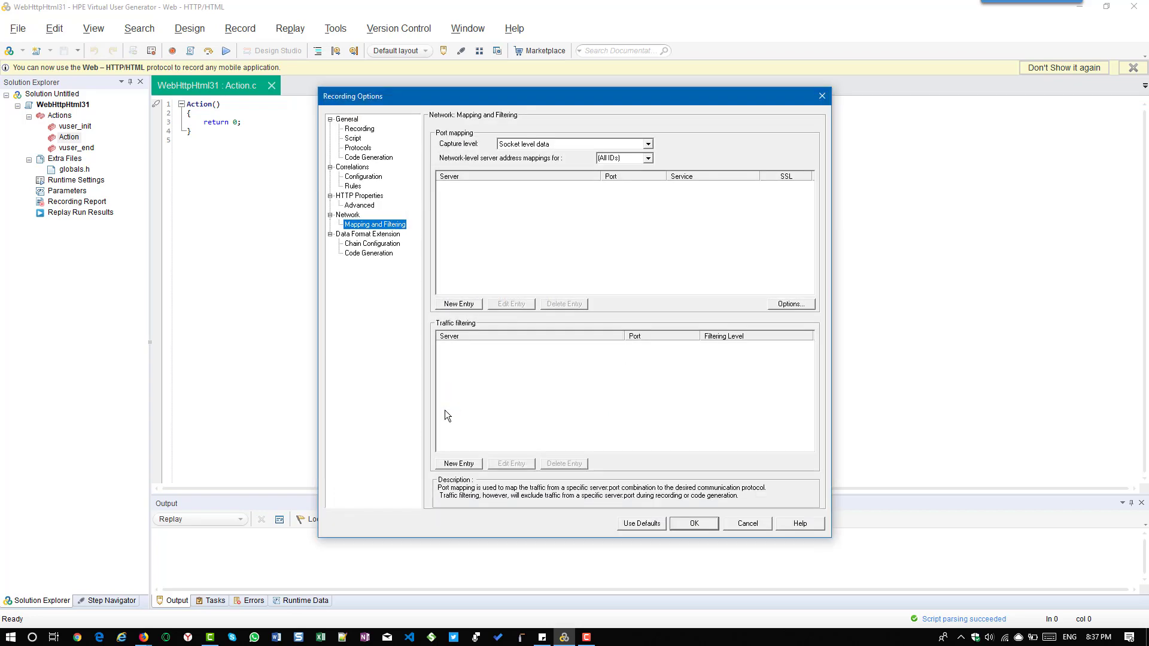
mouse_move(525, 494)
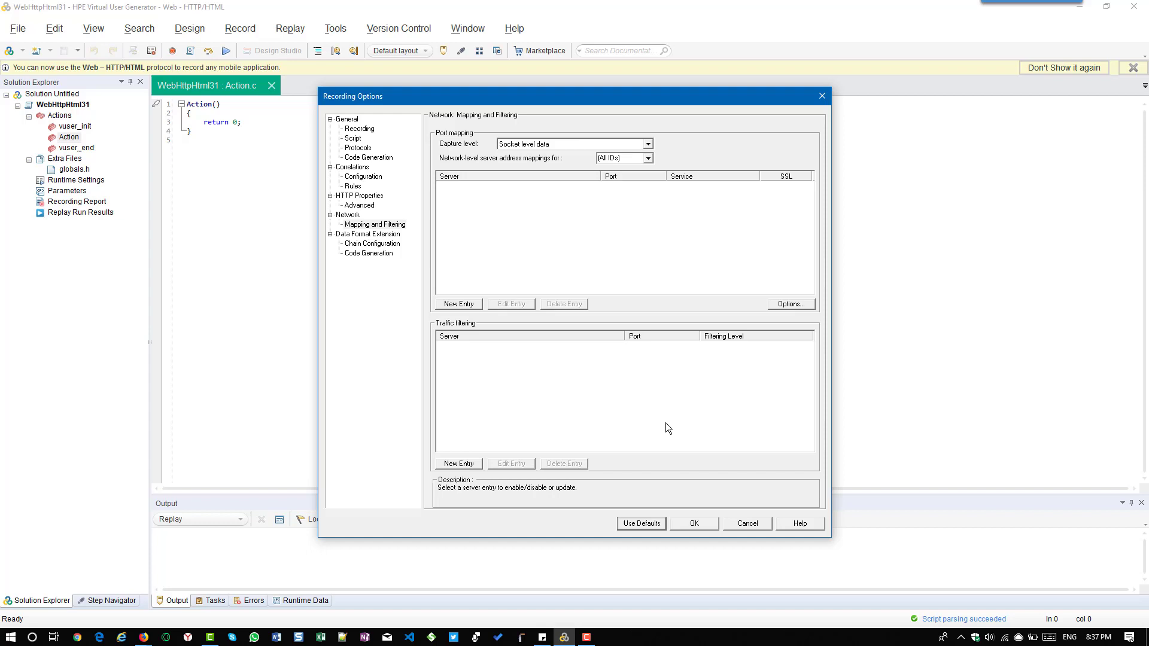
mouse_move(468, 163)
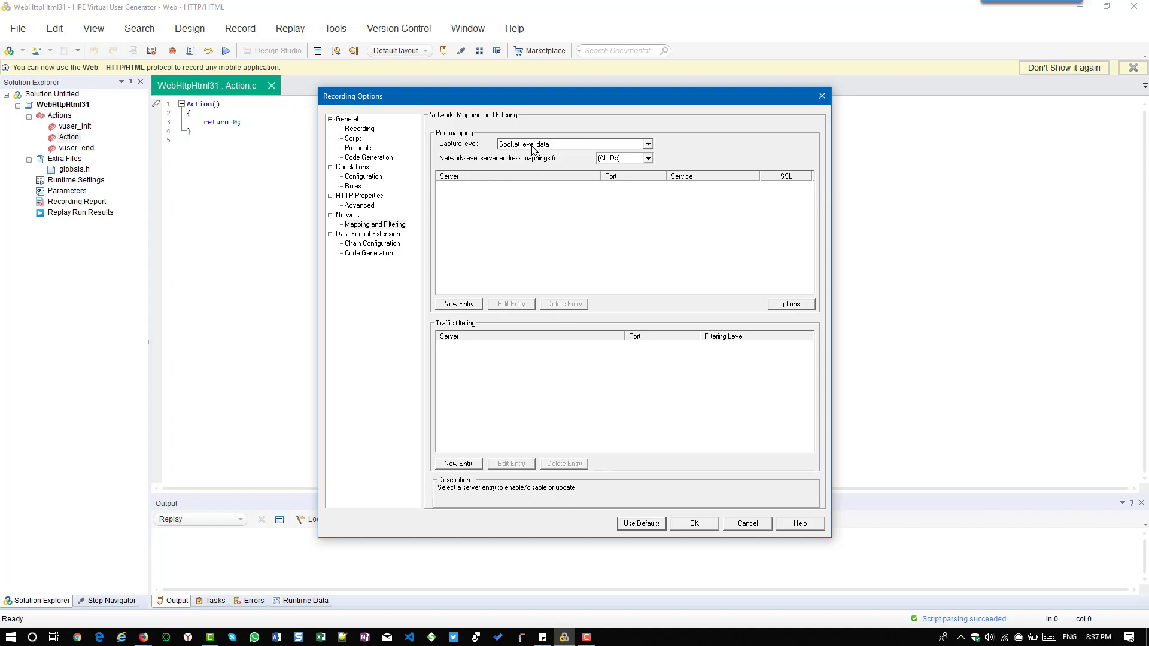
mouse_move(696, 527)
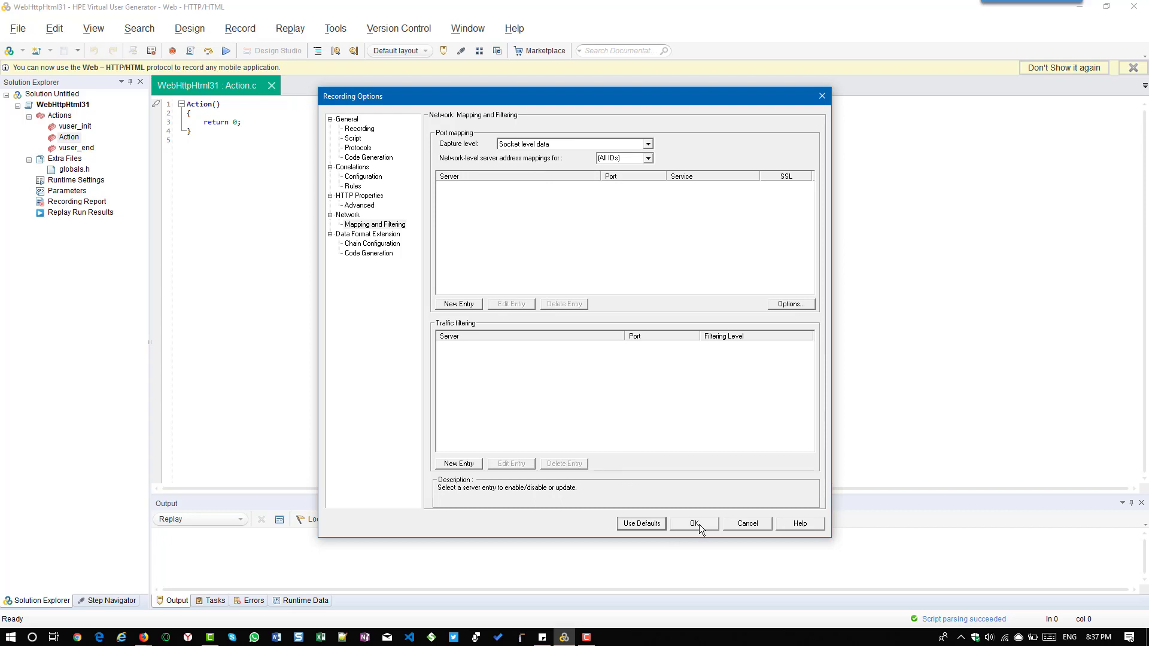
left_click(693, 523)
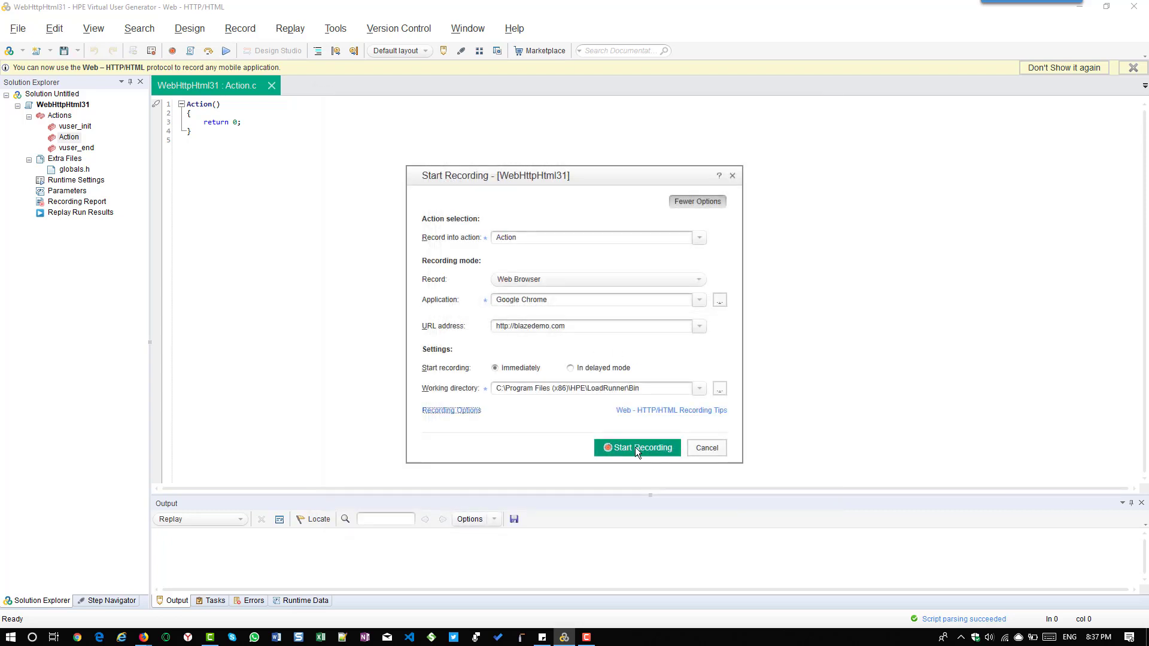
left_click(637, 448)
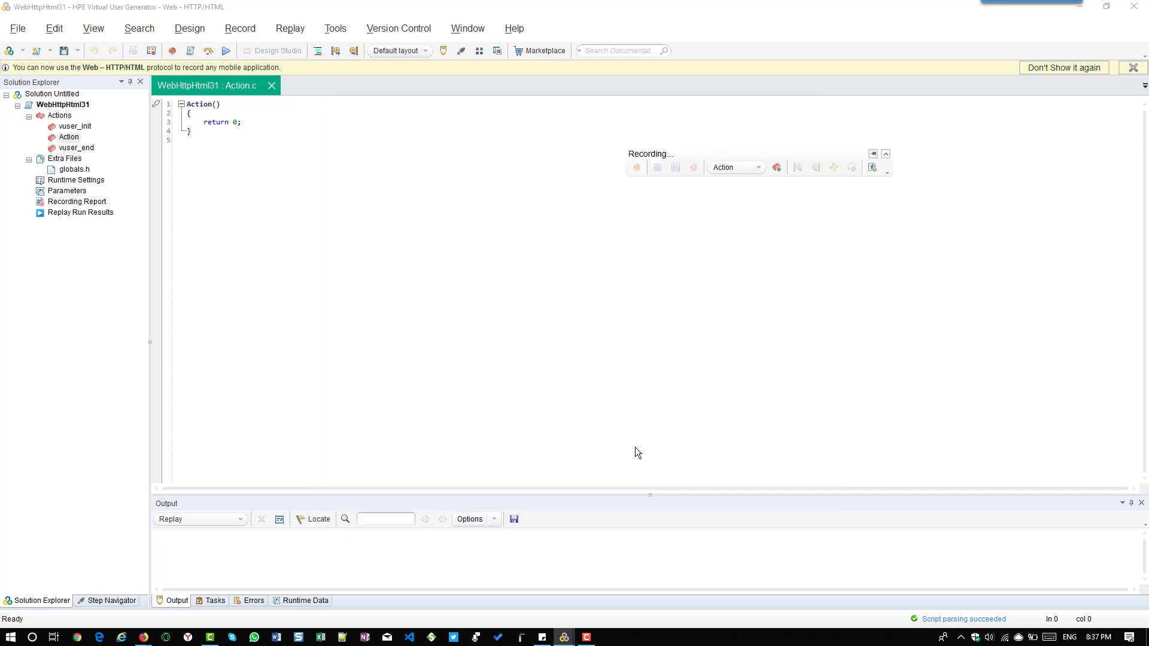
- Let blazedemo.com's Simple Travel Agency page load, then close Chrome to end the recording
left_click(142, 636)
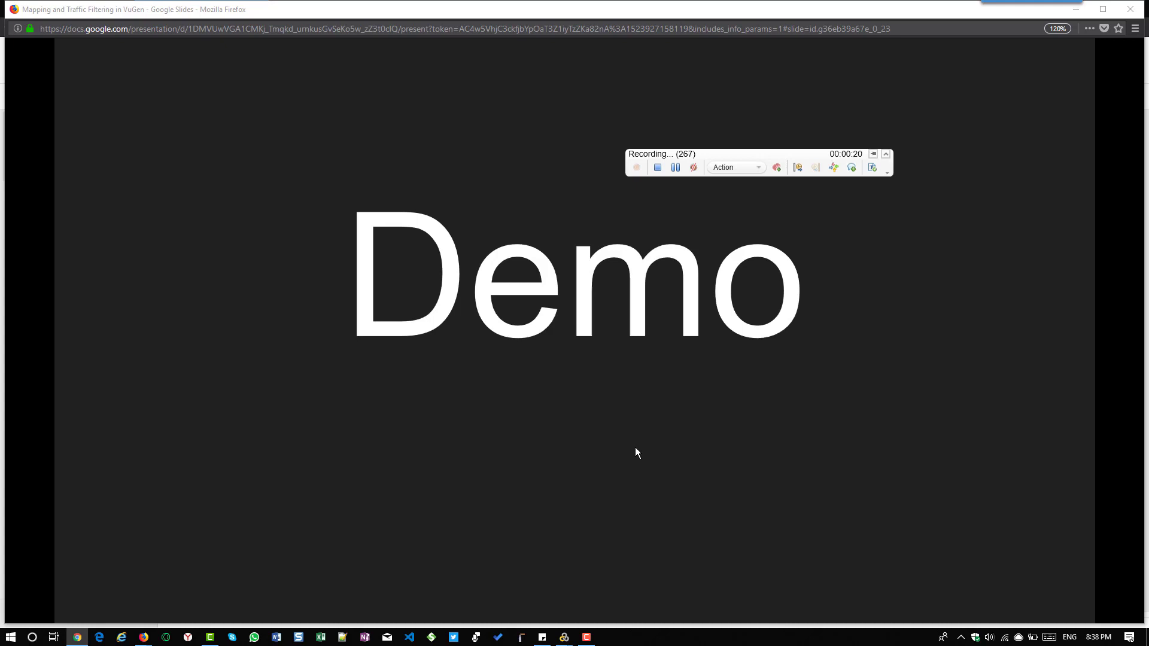
mouse_move(962, 392)
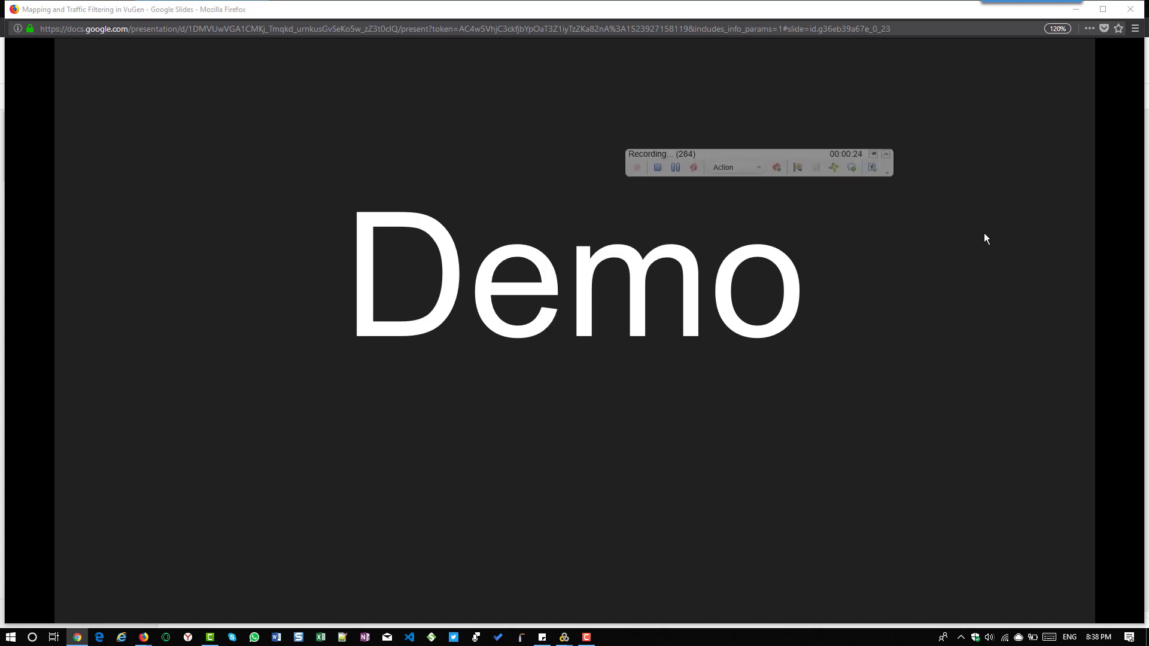
mouse_move(769, 308)
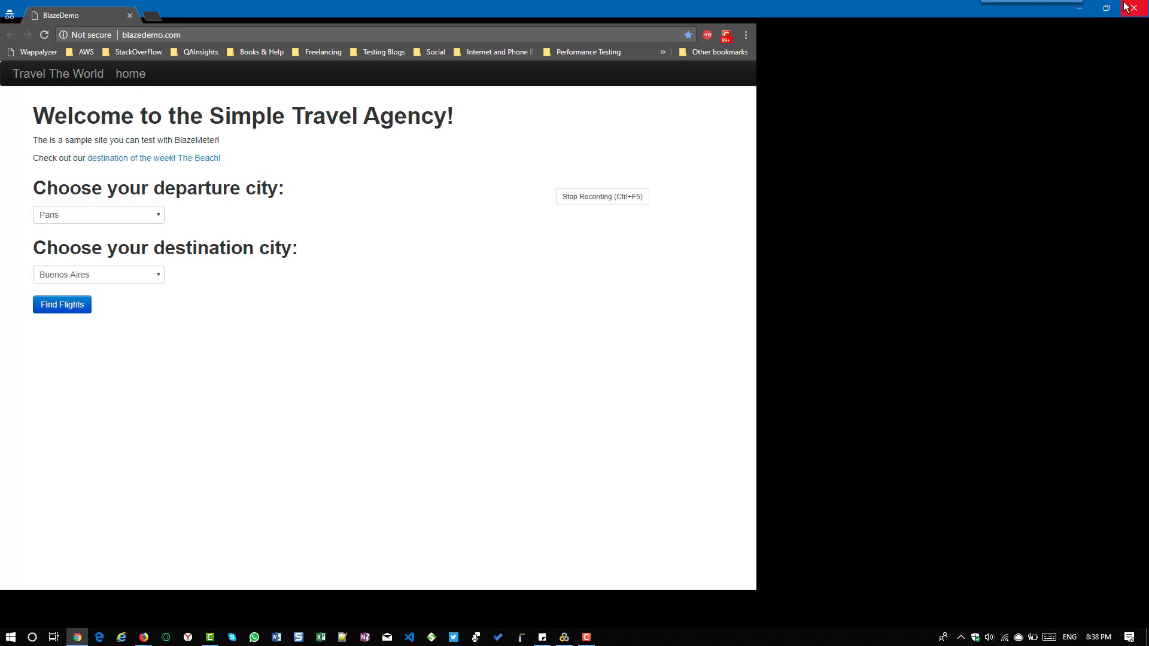
left_click(602, 196)
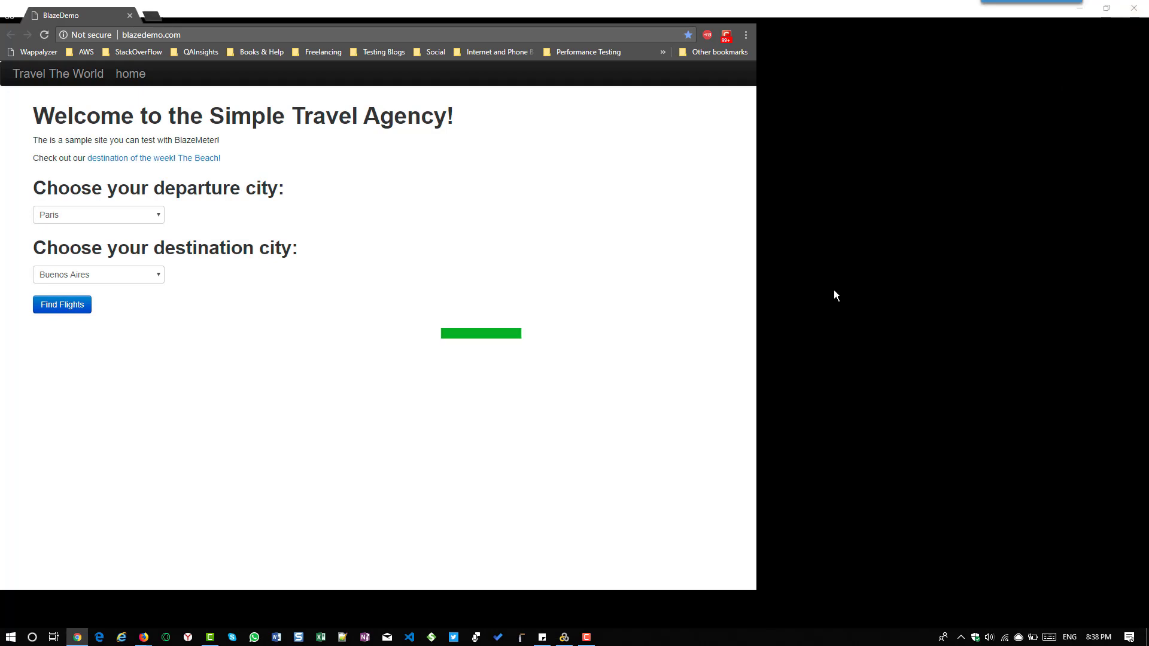
mouse_move(628, 393)
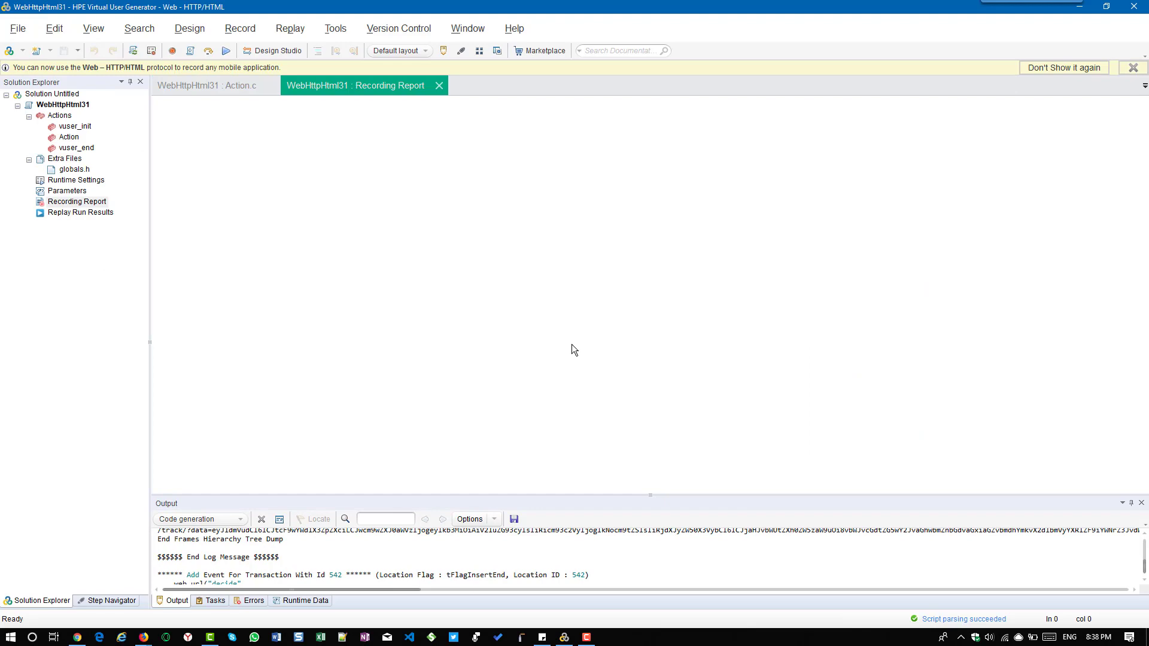
- Scroll through Action.c's recorded googleapis.com and google.com requests, then view the Recording Report
left_click(207, 85)
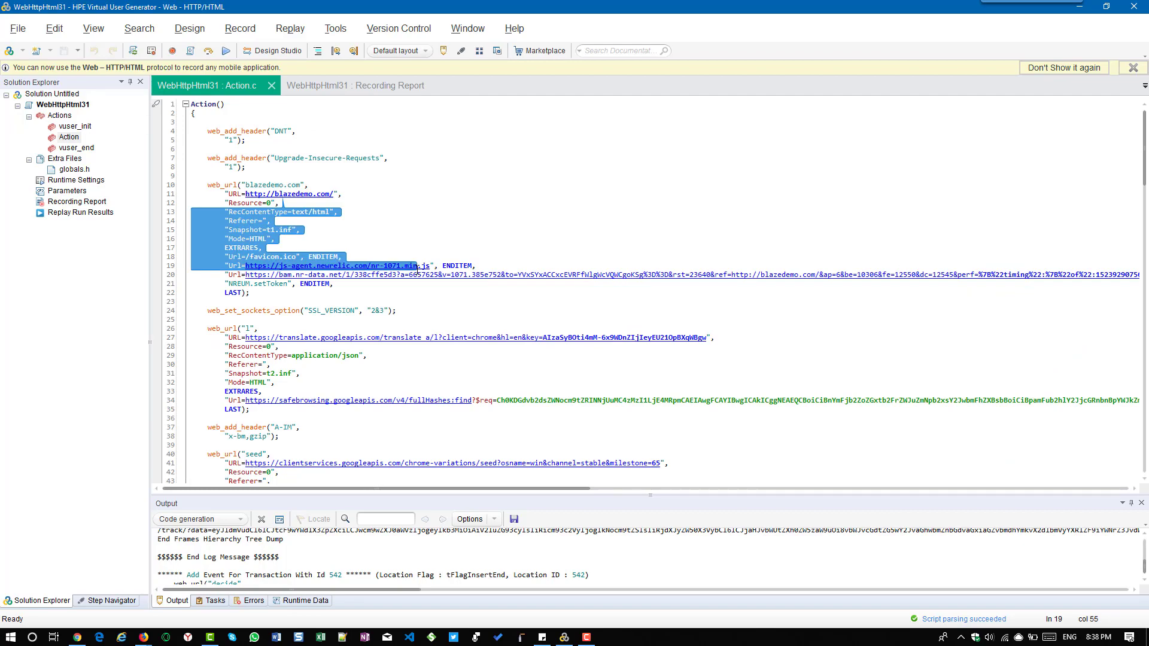
scroll("down", 3)
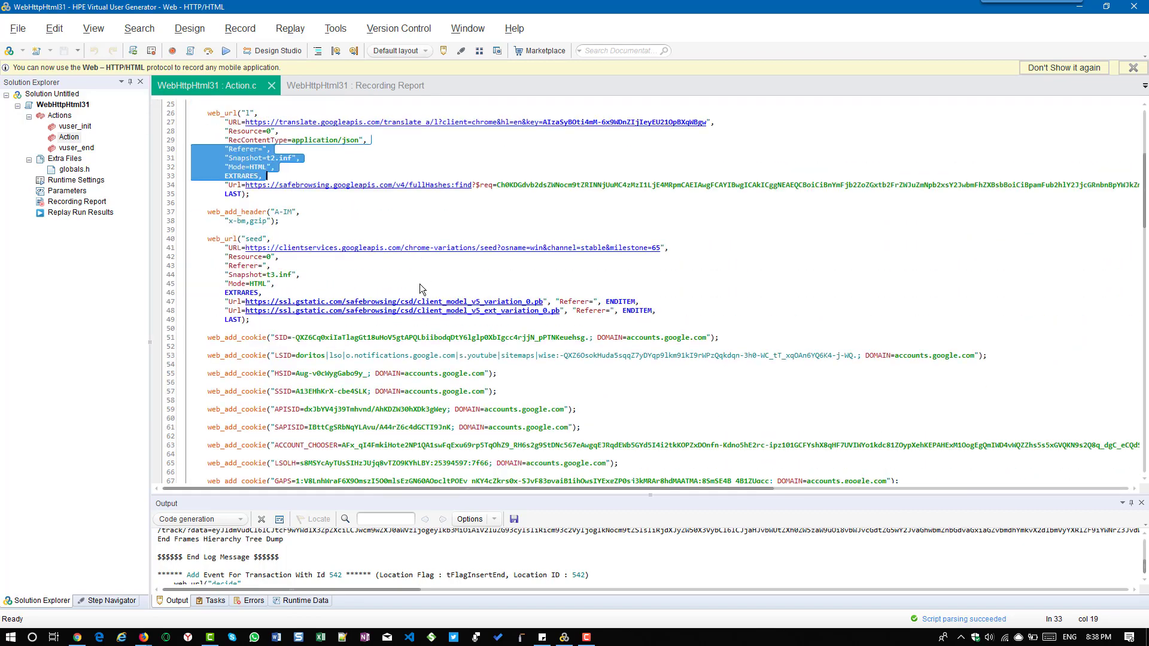
scroll("down", 3)
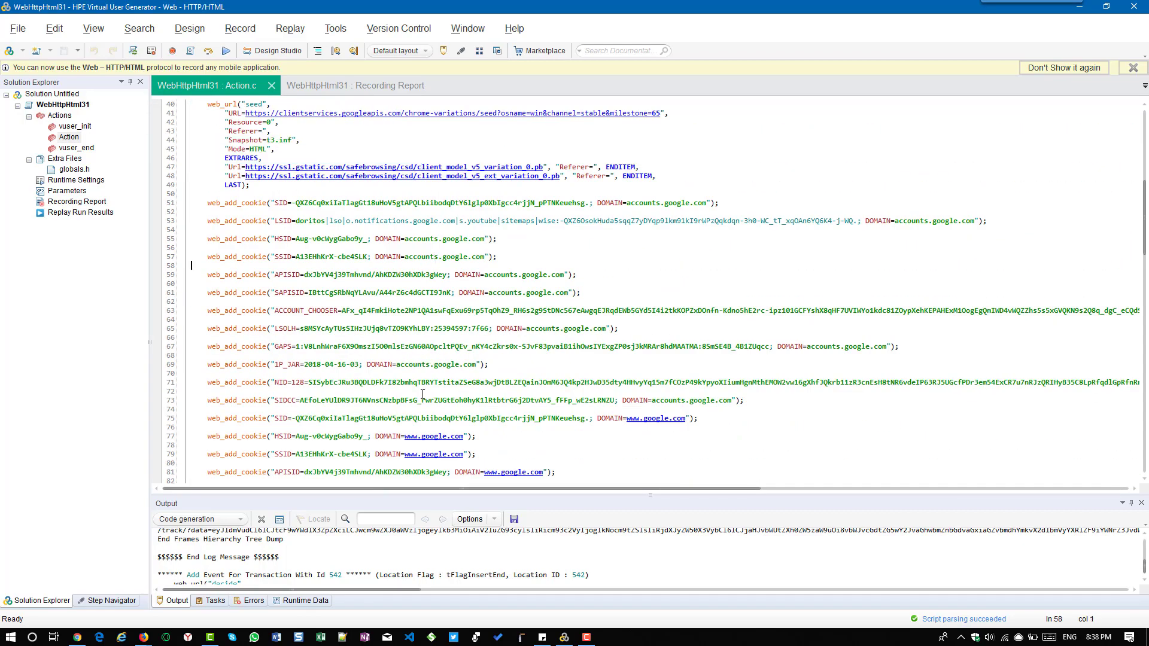
scroll("down", 3)
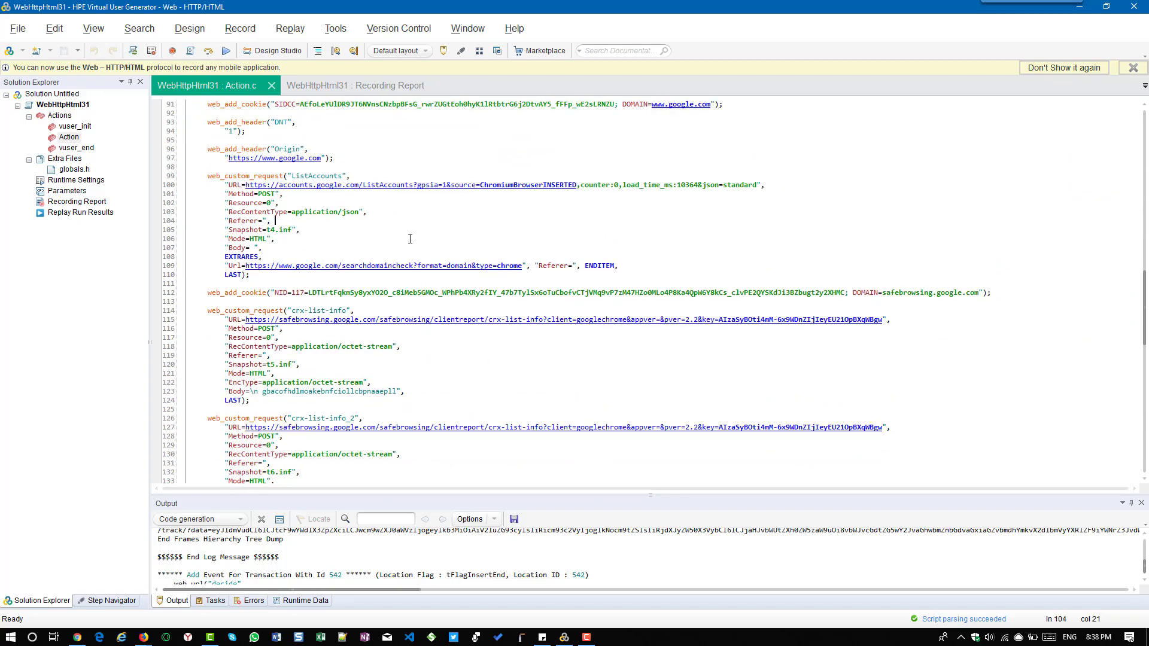
scroll("down", 3)
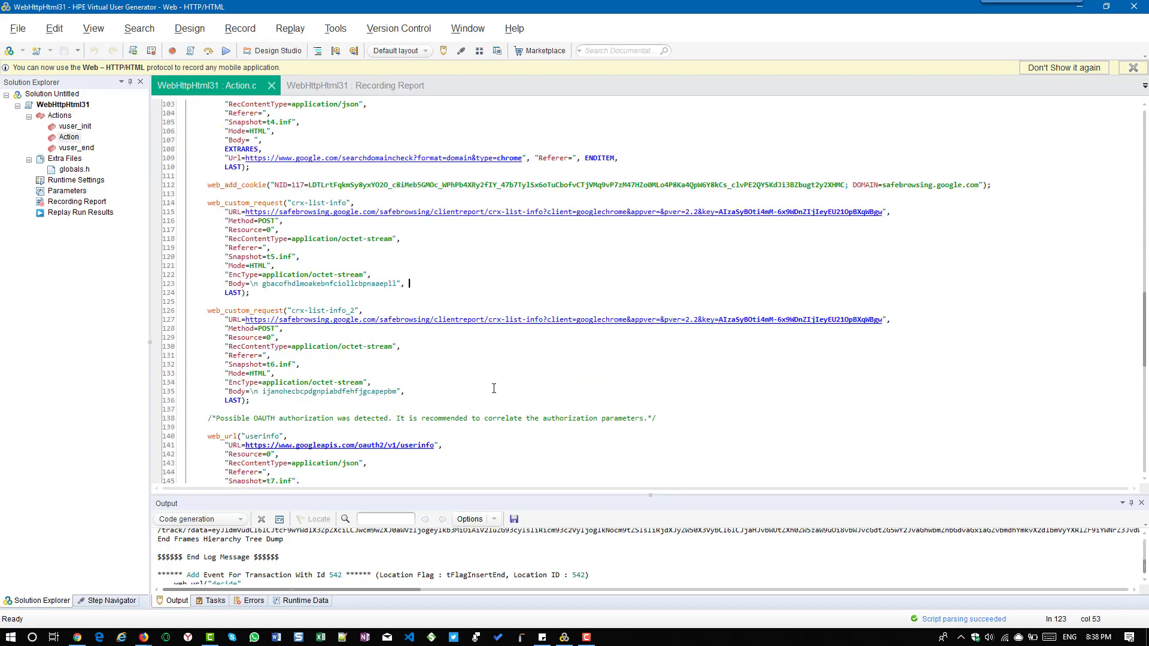
scroll("up", 3)
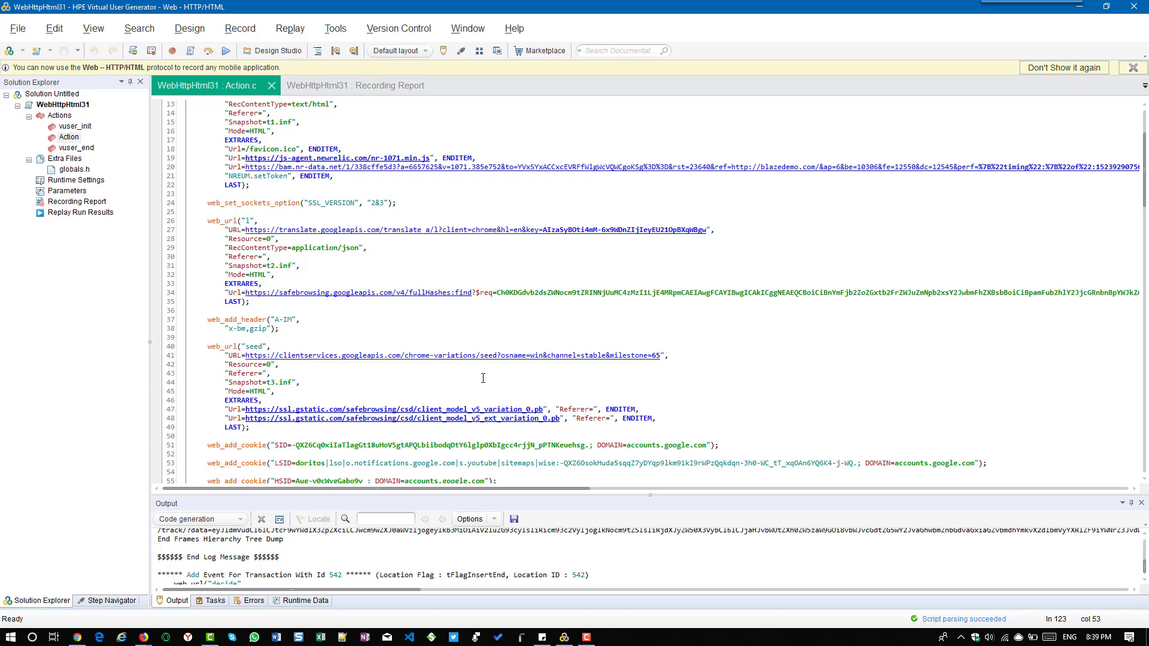
mouse_move(349, 387)
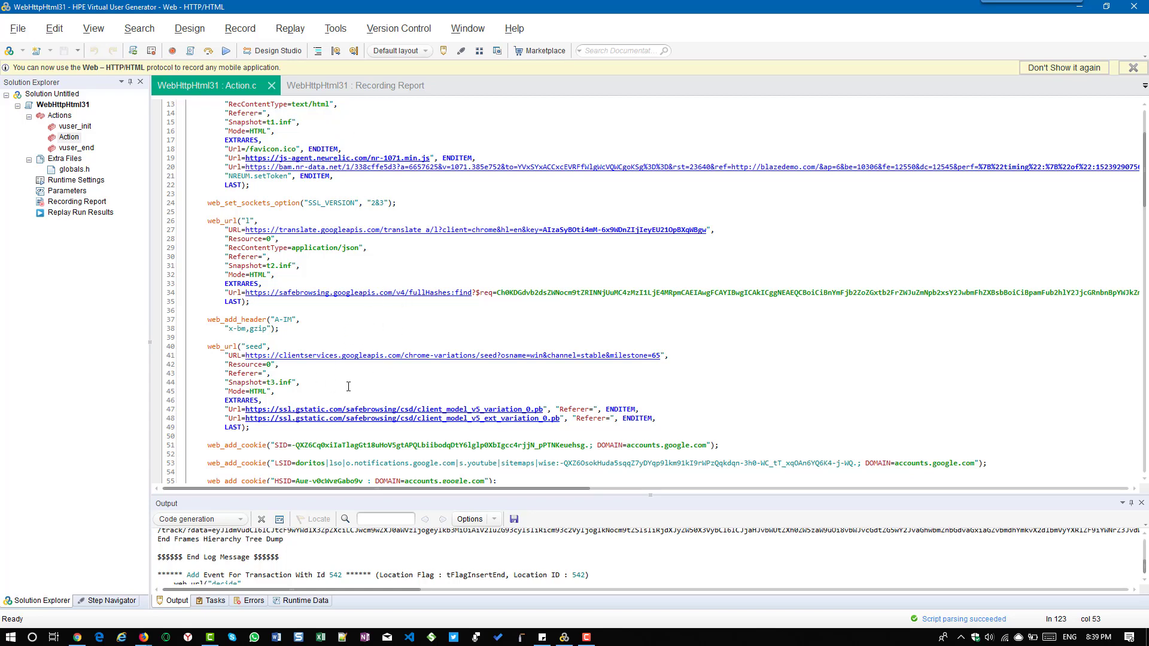
left_click(355, 85)
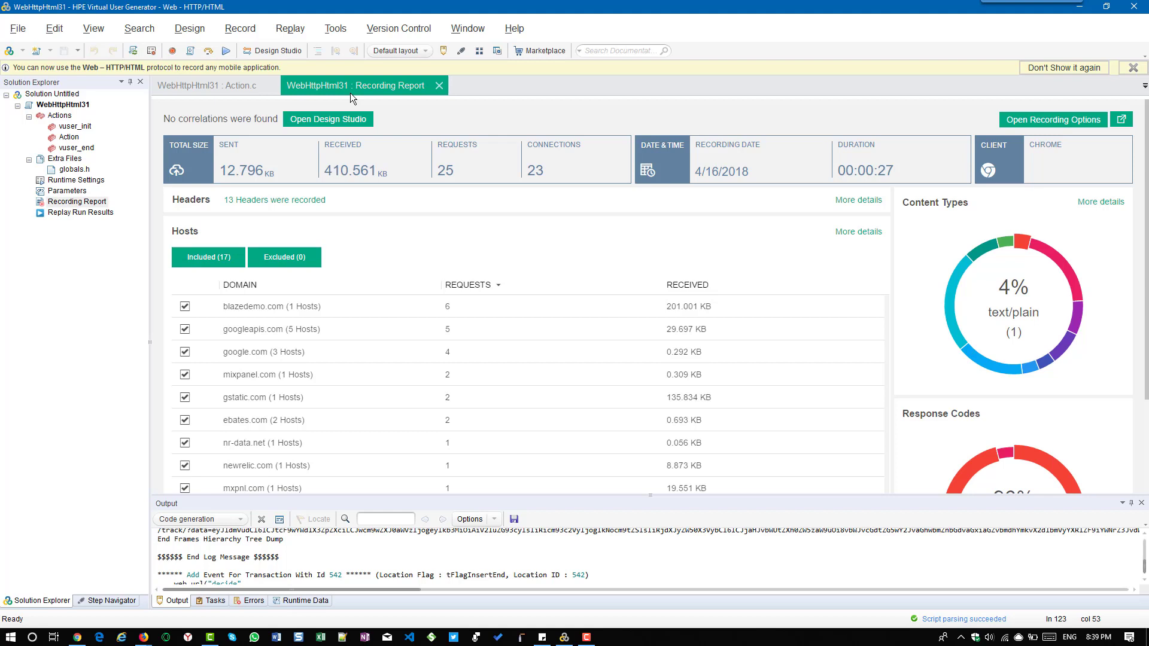
mouse_move(349, 309)
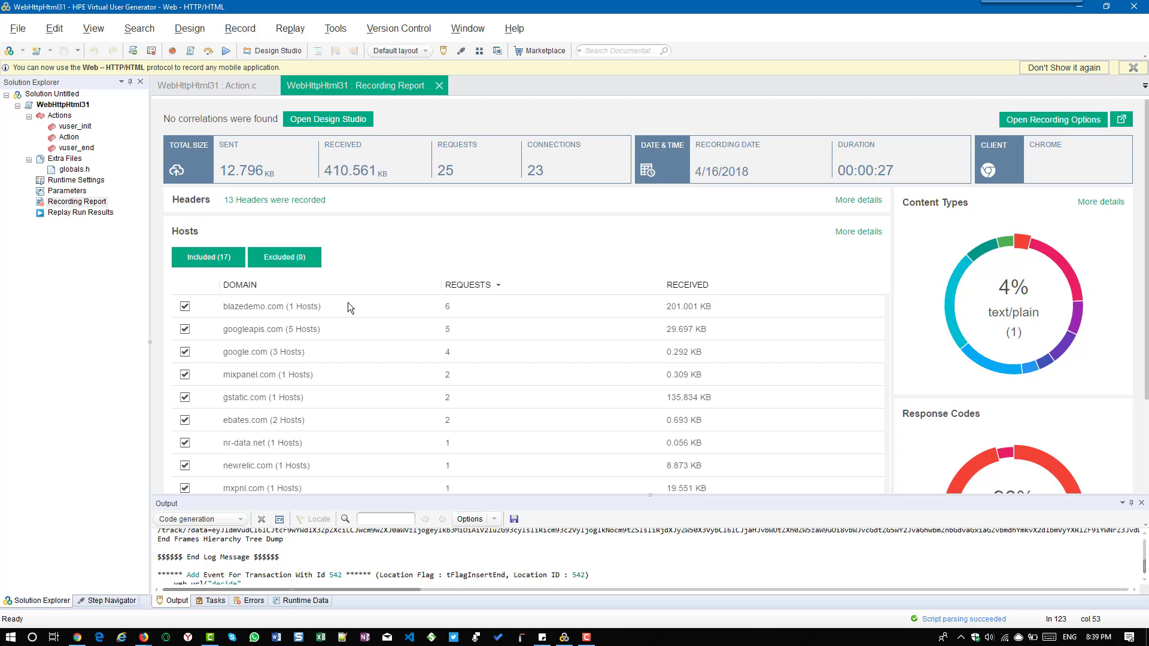
mouse_move(265, 347)
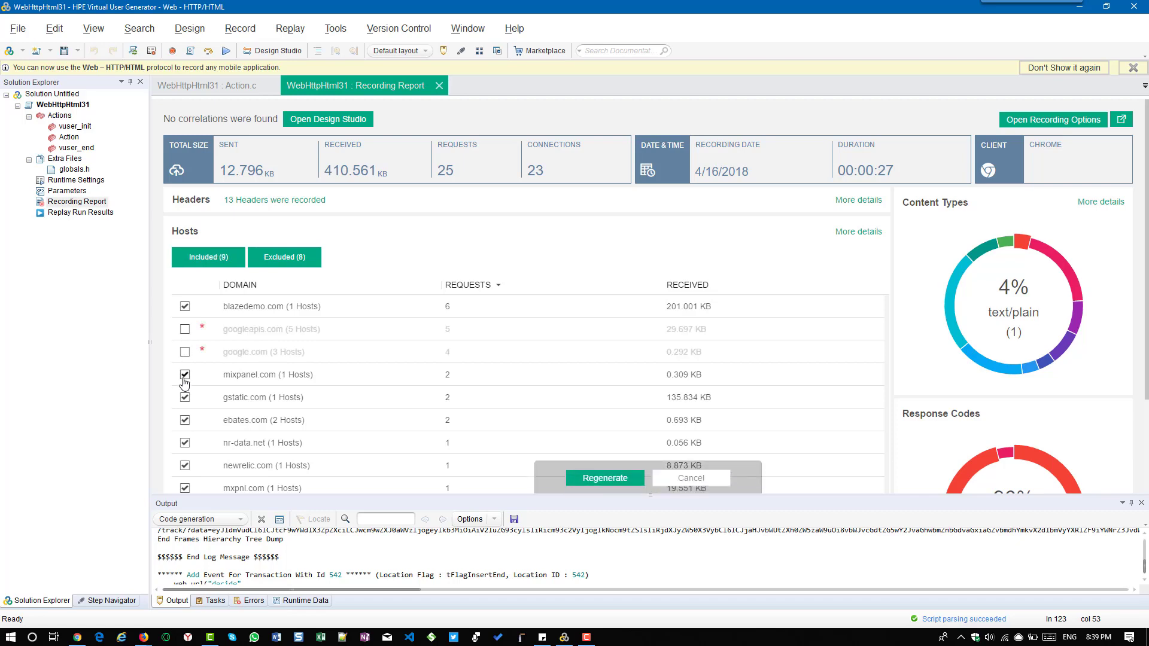
- Uncheck the remaining third-party hosts including google-analytics.com, regenerate with only blazedemo.com, and view Action.c
left_click(185, 374)
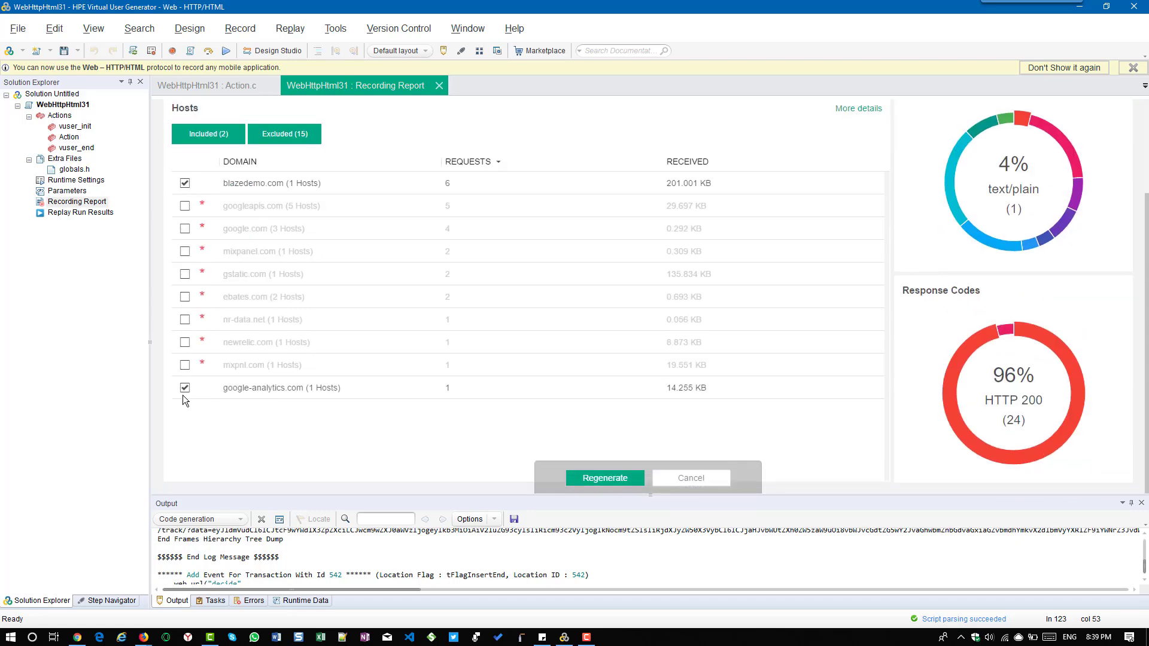
left_click(184, 387)
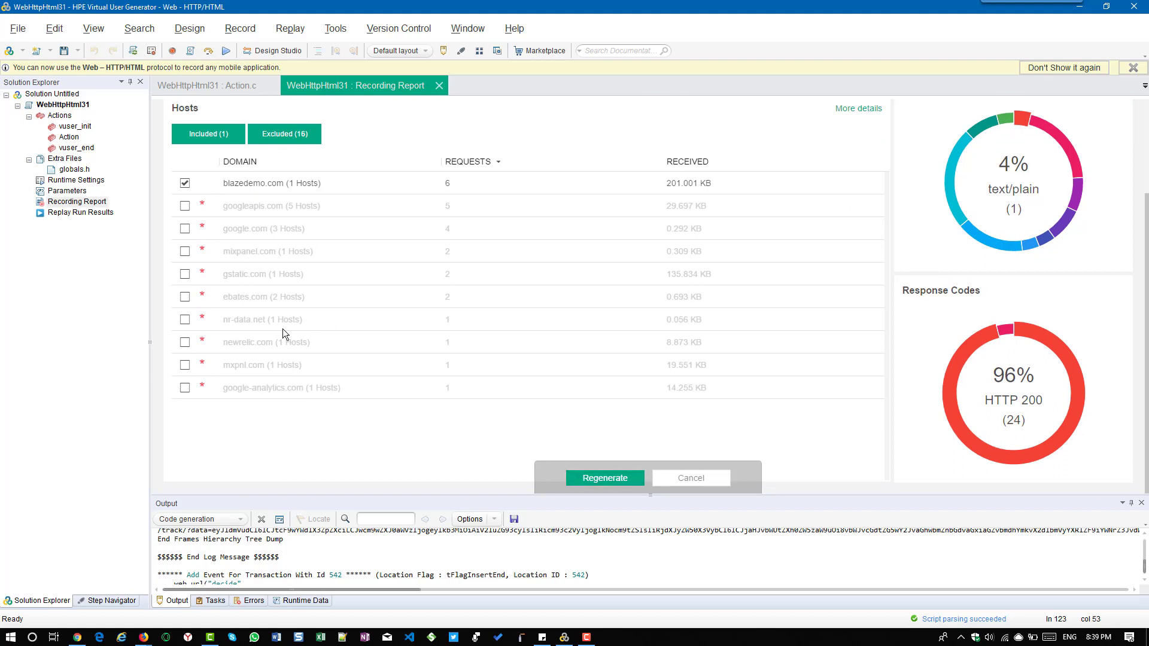
mouse_move(604, 478)
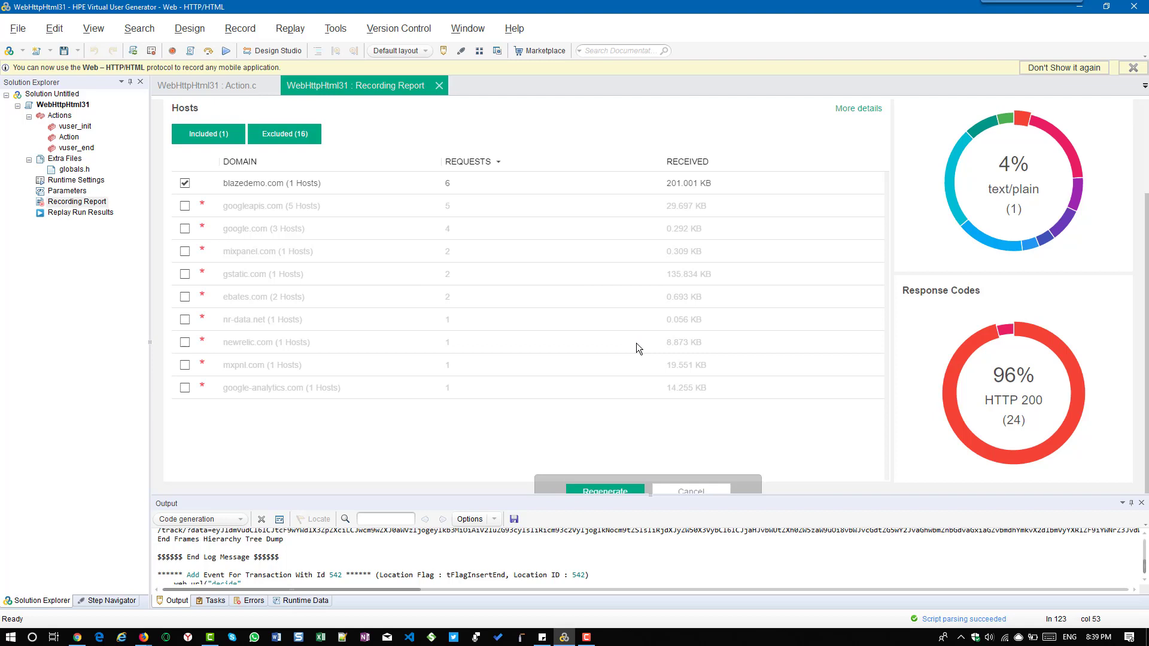
left_click(603, 490)
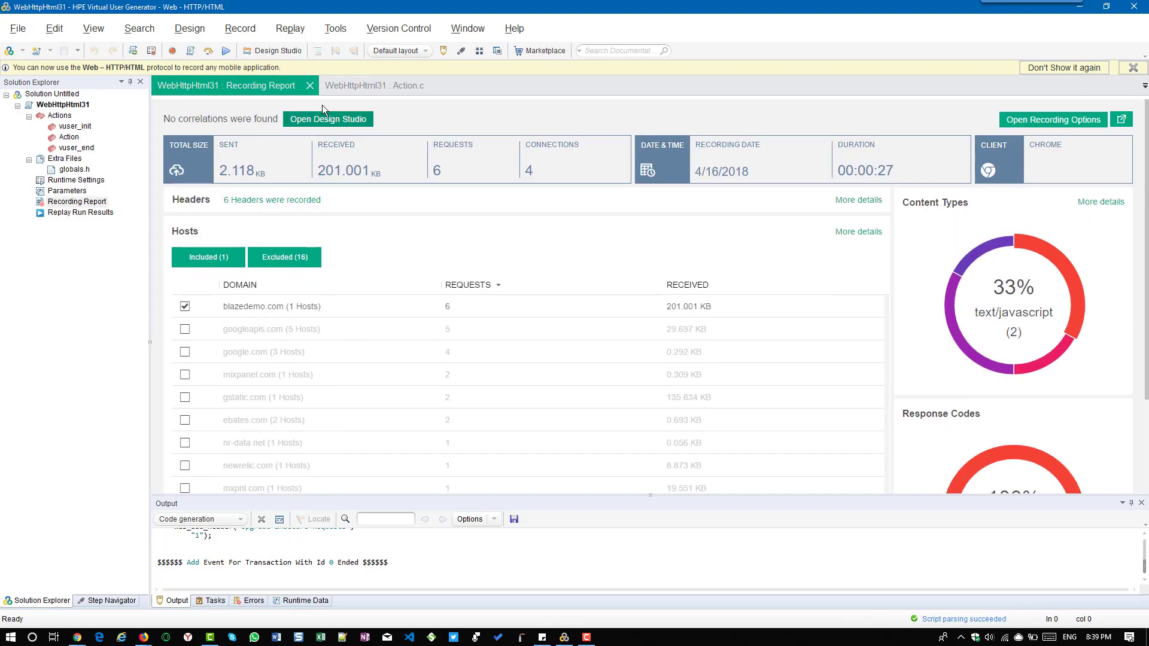
left_click(373, 84)
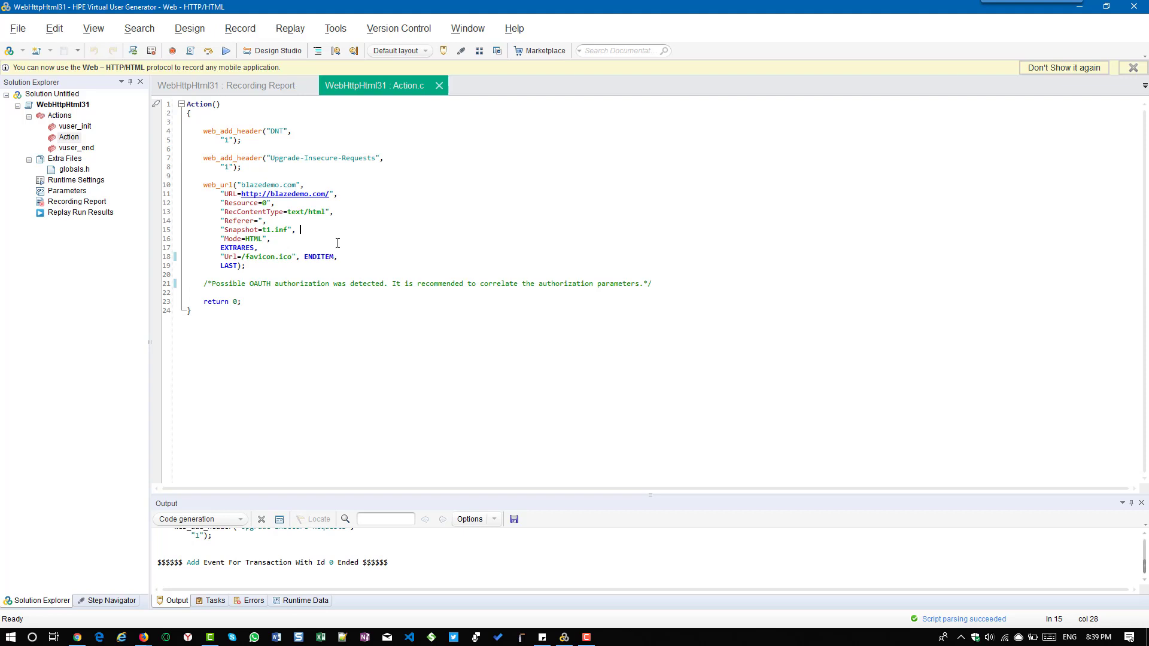
- In the Recording Report, re-include all 17 hosts and regenerate the script with their traffic
left_click(227, 85)
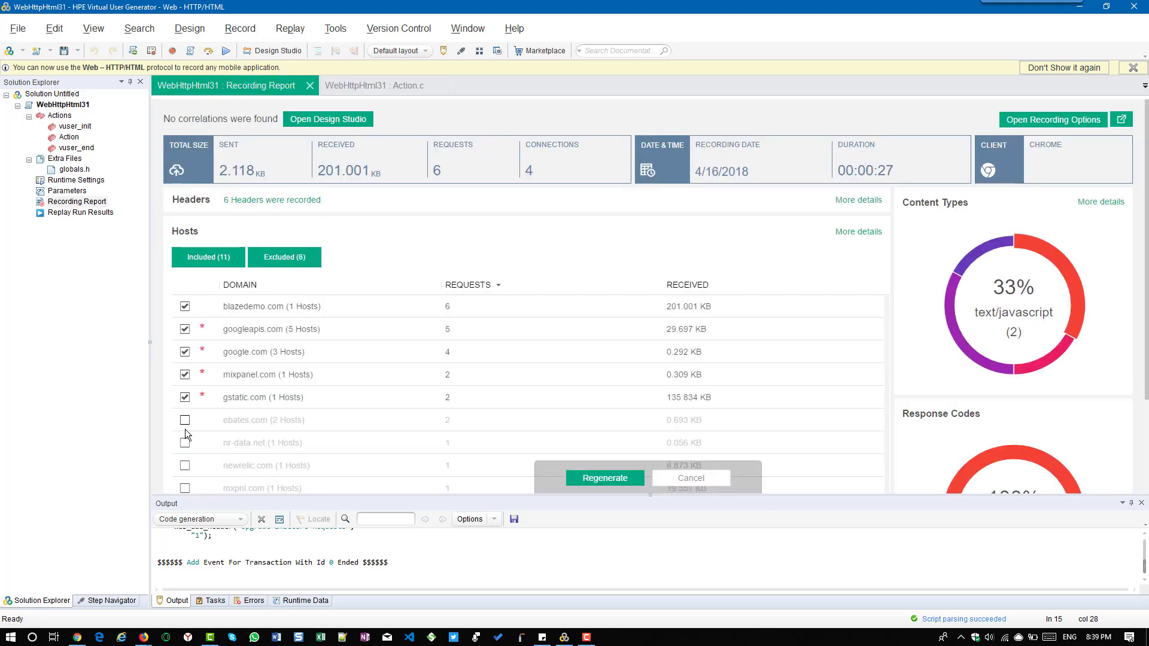
left_click(184, 420)
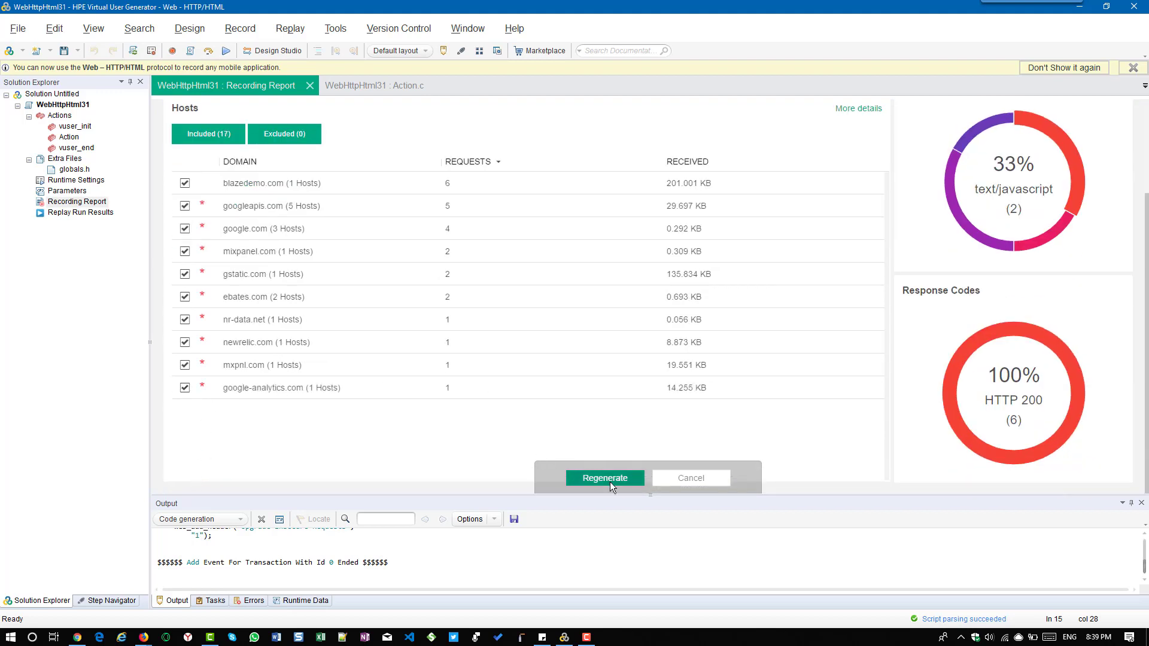
left_click(603, 477)
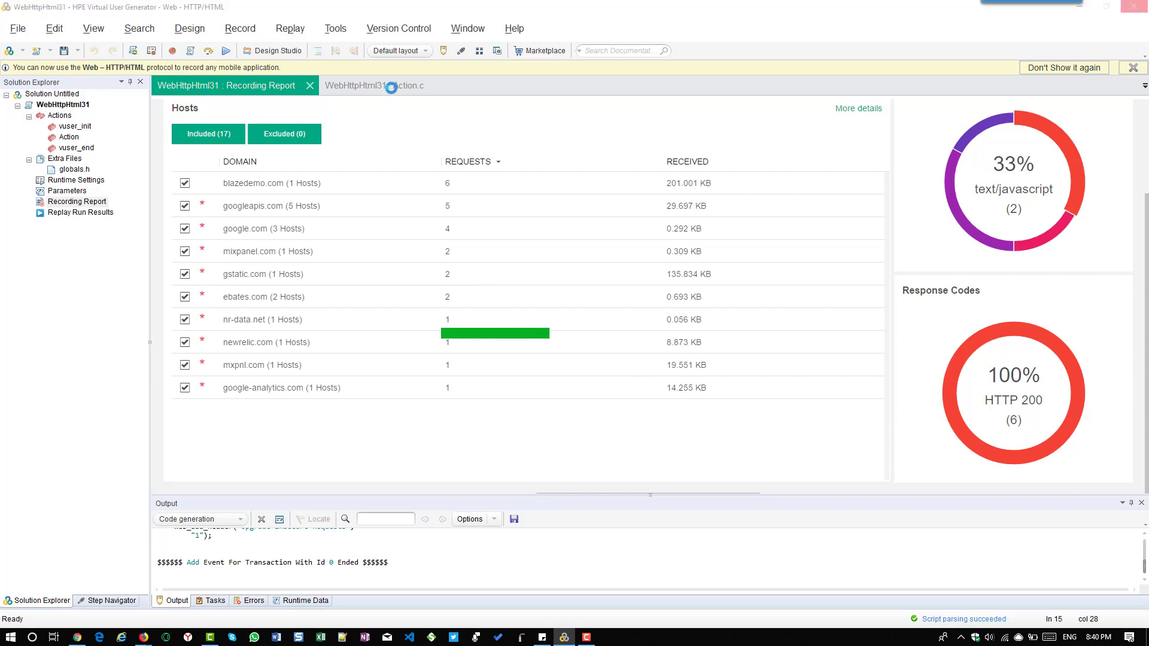
- From Action.c, choose Record > Regenerate Script and bring up its Options at Network Mapping and Filtering
left_click(373, 85)
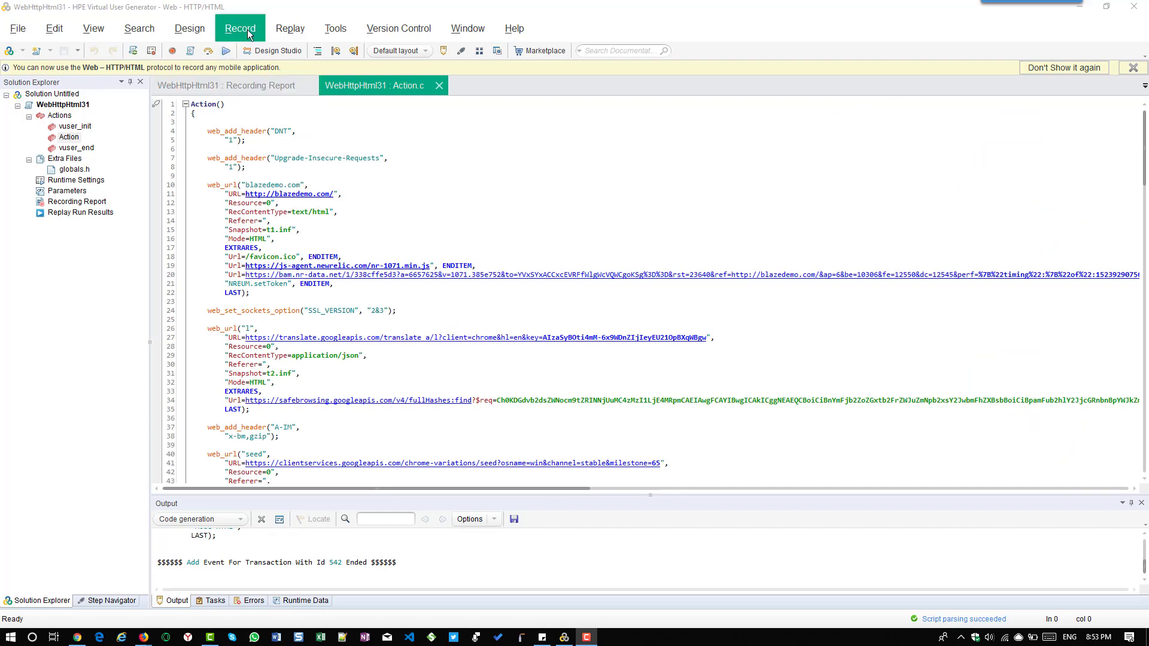
left_click(239, 28)
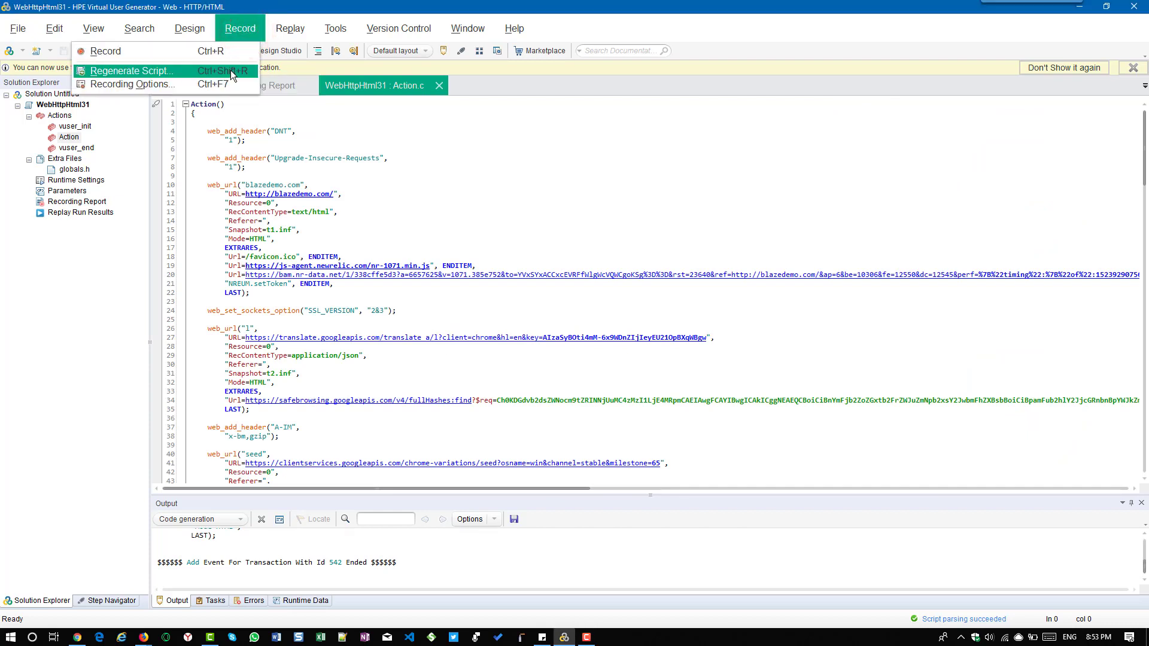
left_click(131, 71)
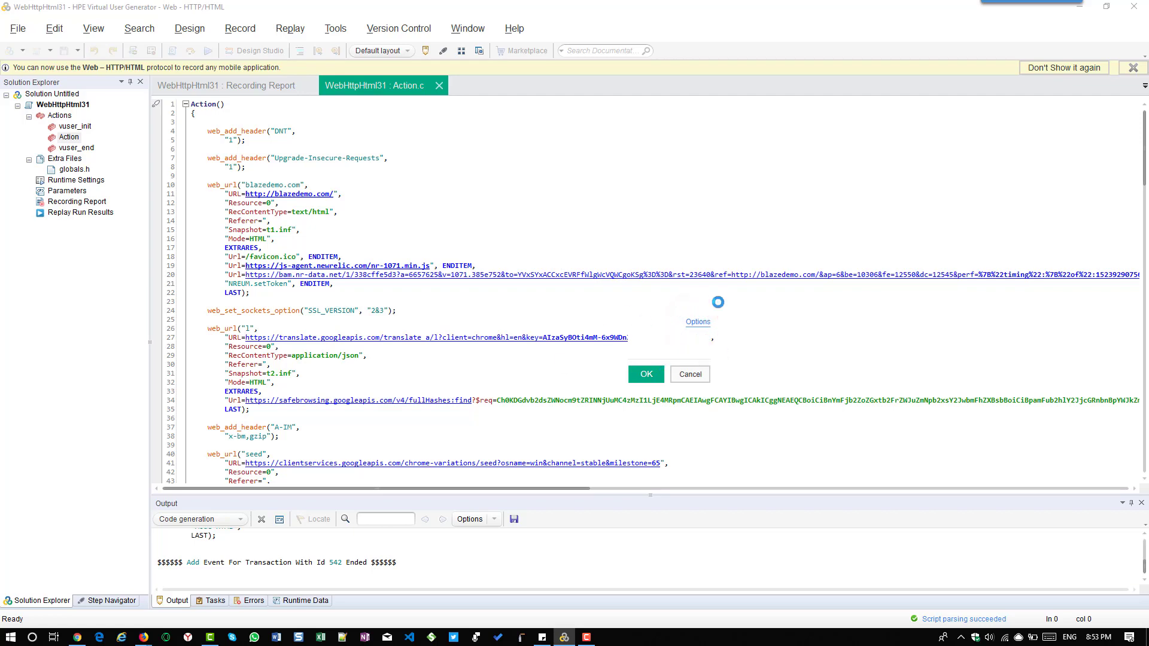
left_click(697, 322)
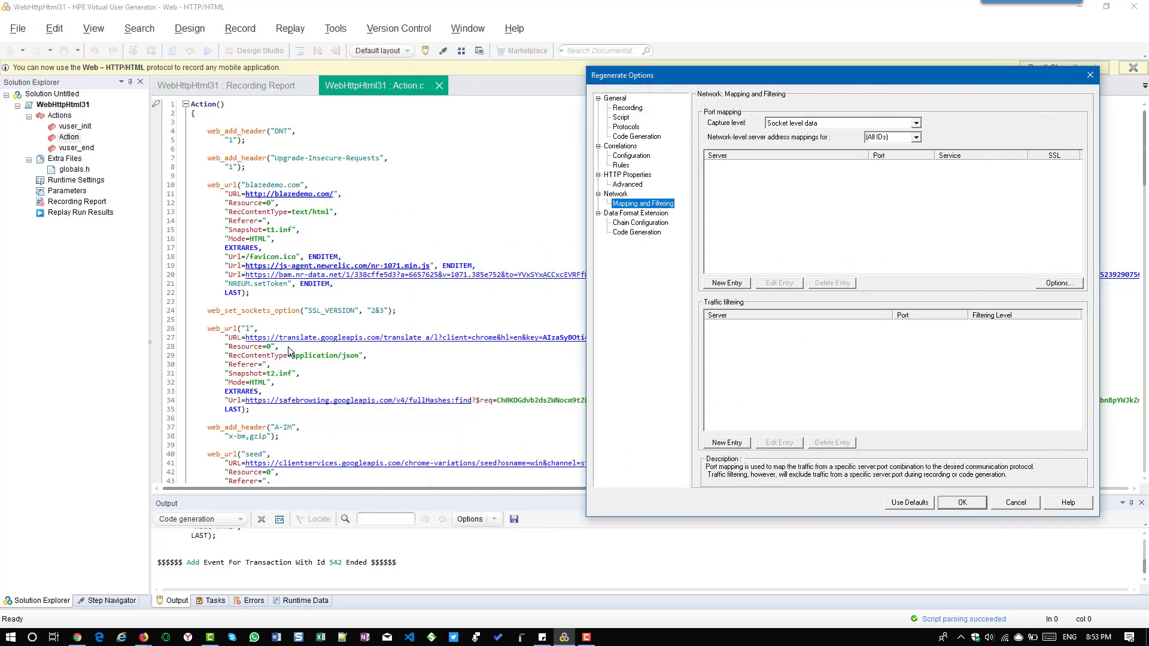
mouse_move(350, 348)
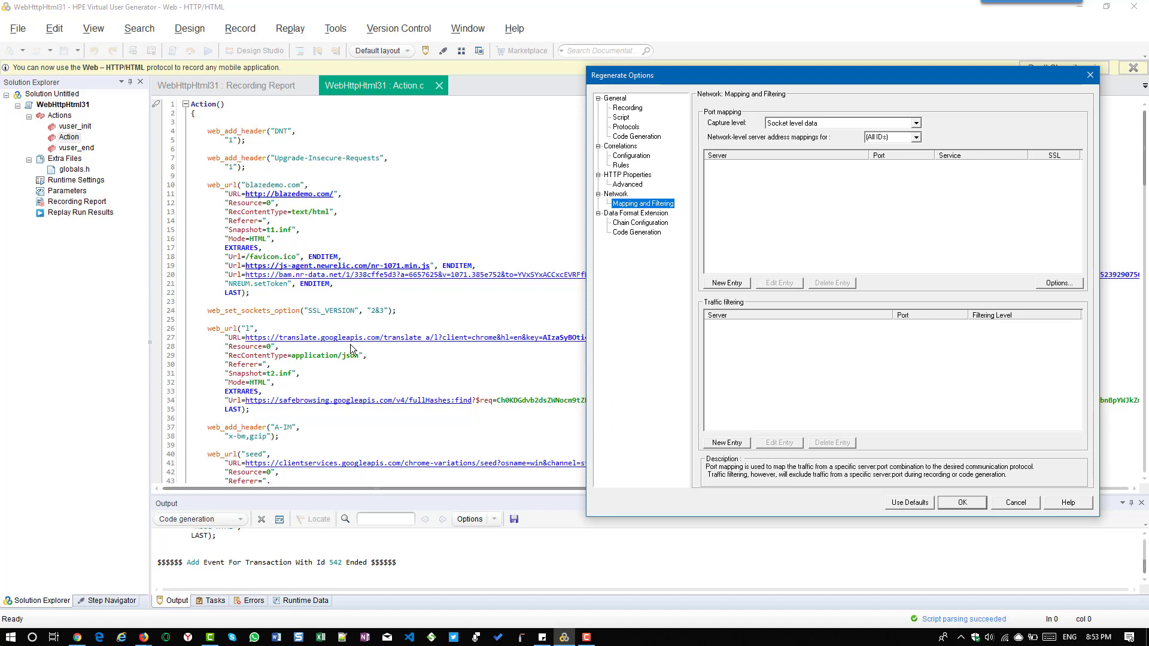
mouse_move(272, 434)
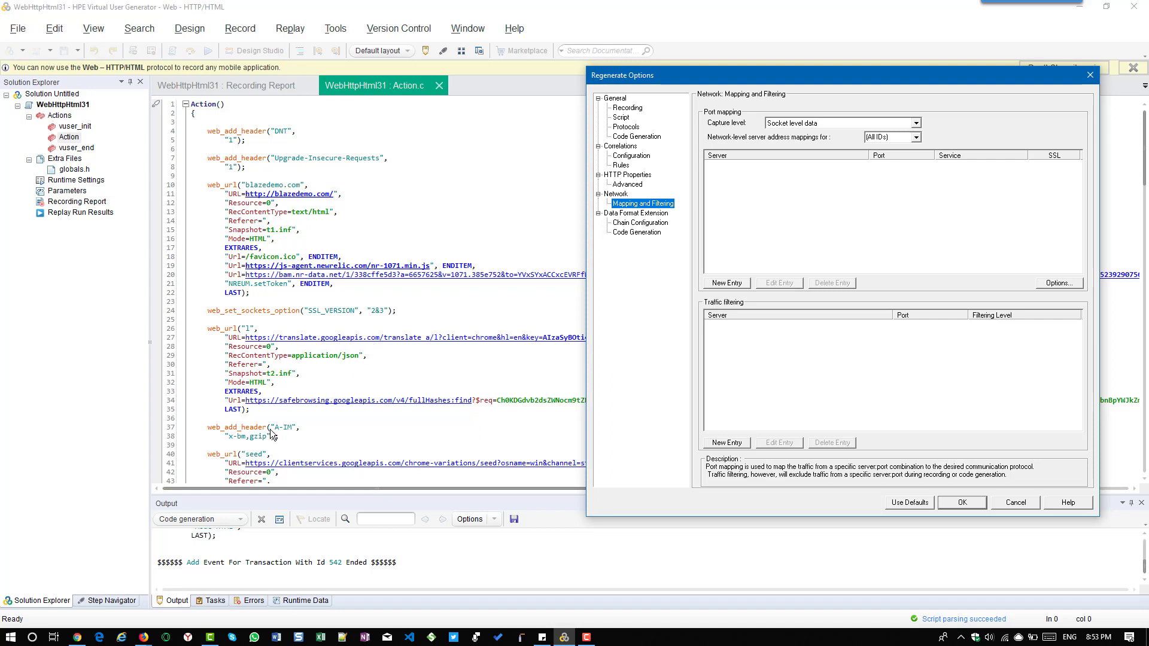
mouse_move(351, 473)
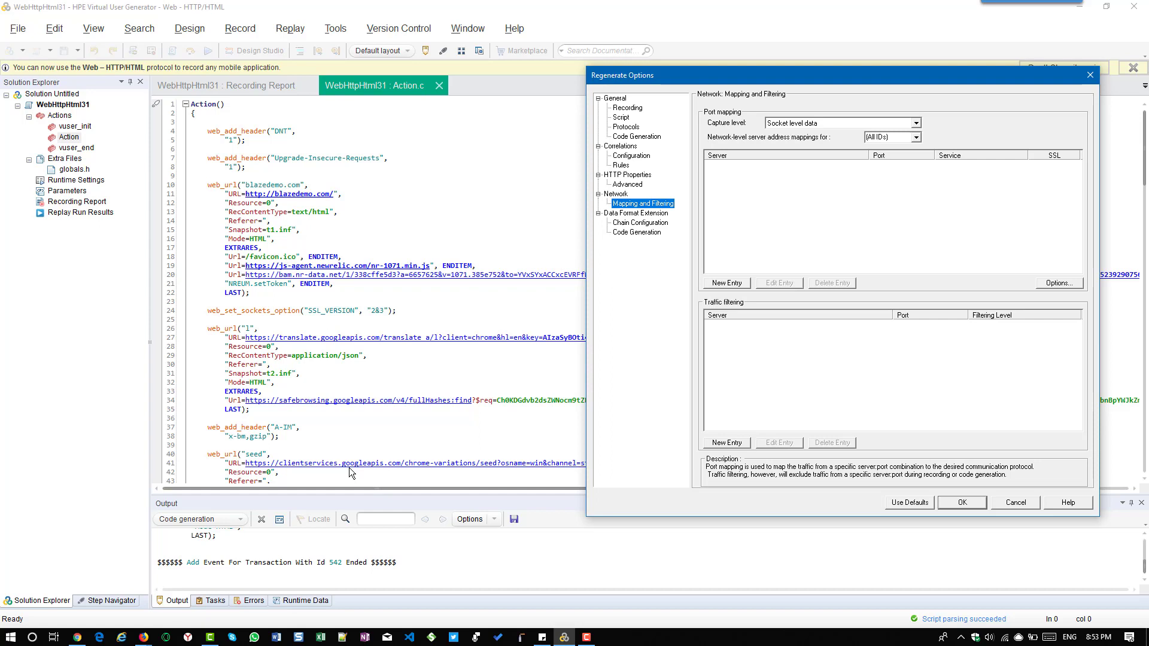
mouse_move(381, 453)
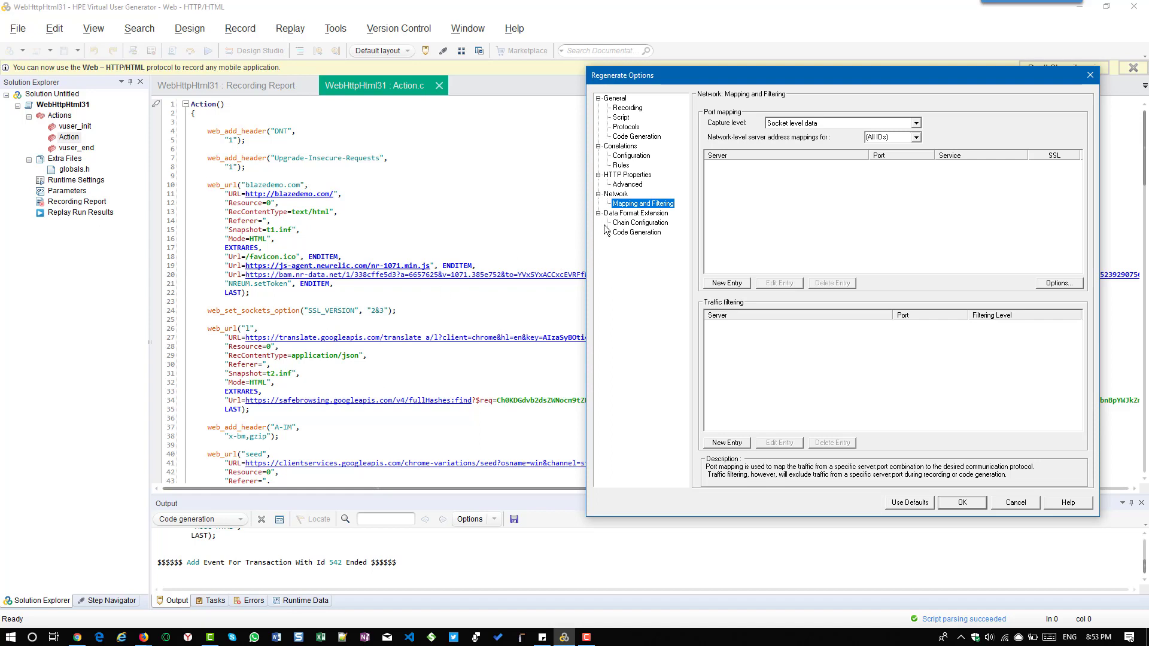
mouse_move(643, 207)
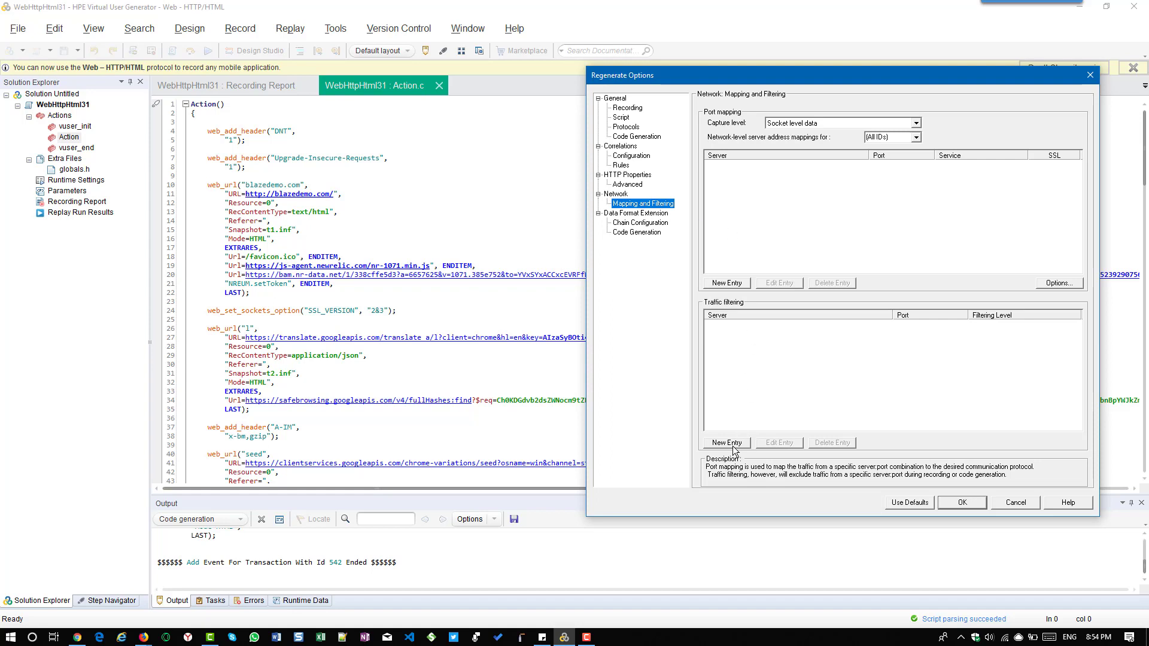
- Add a traffic filter entry for *.googleapis.com on all ports at code generation level
left_click(725, 443)
type("*.googleap")
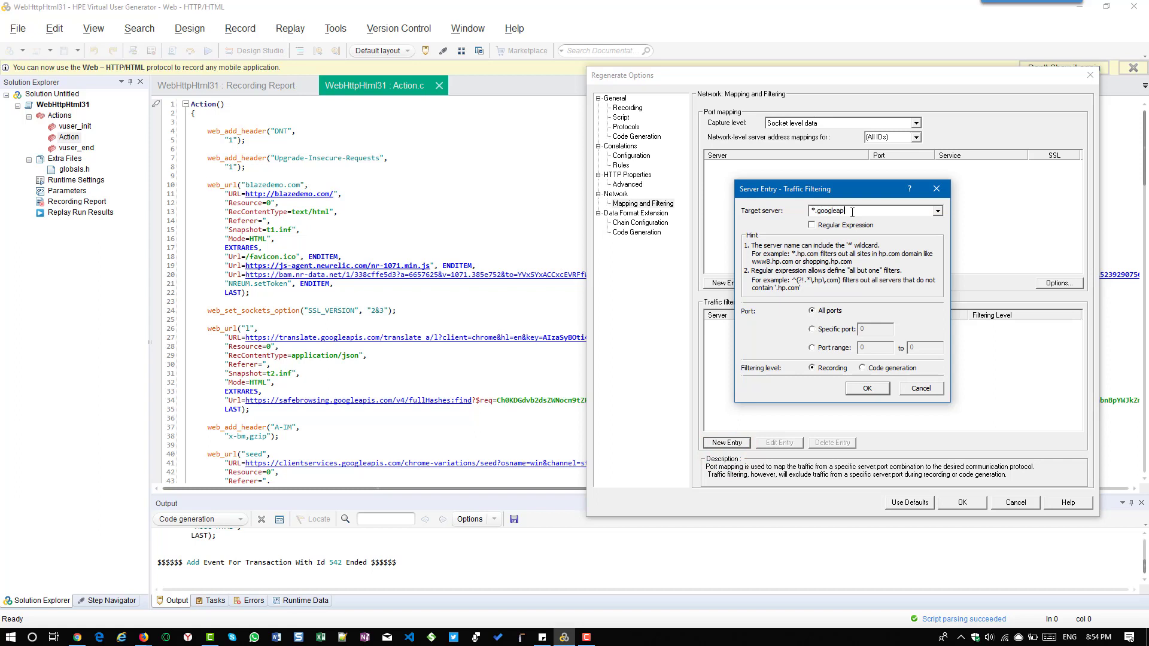
type("is.com")
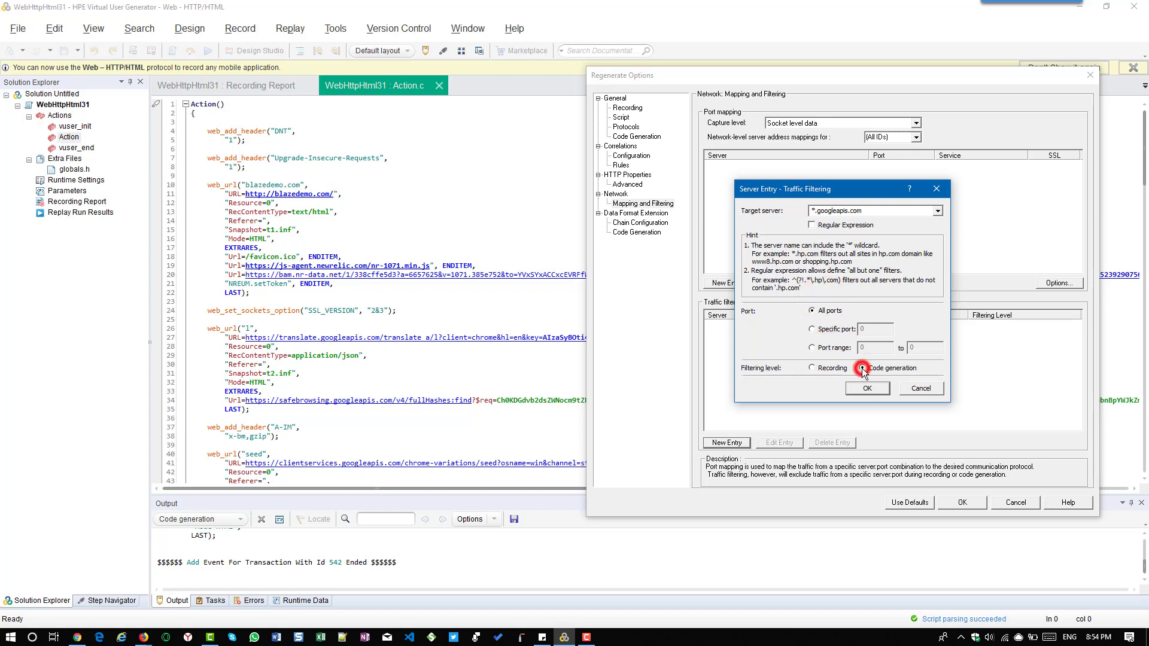
left_click(865, 387)
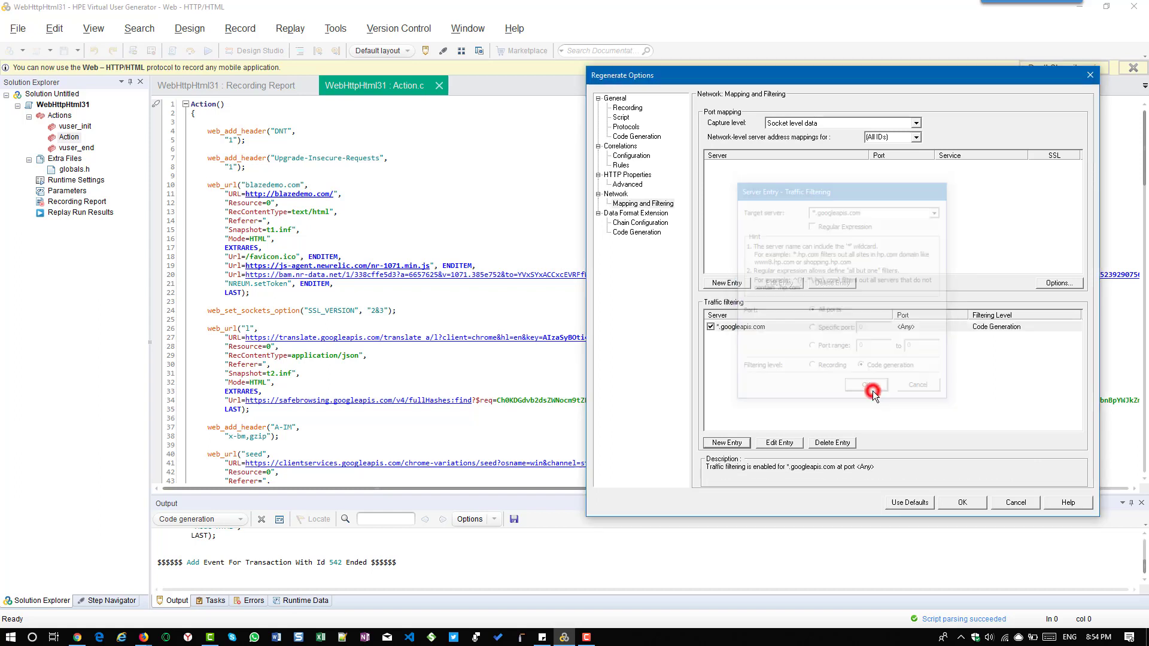
left_click(867, 384)
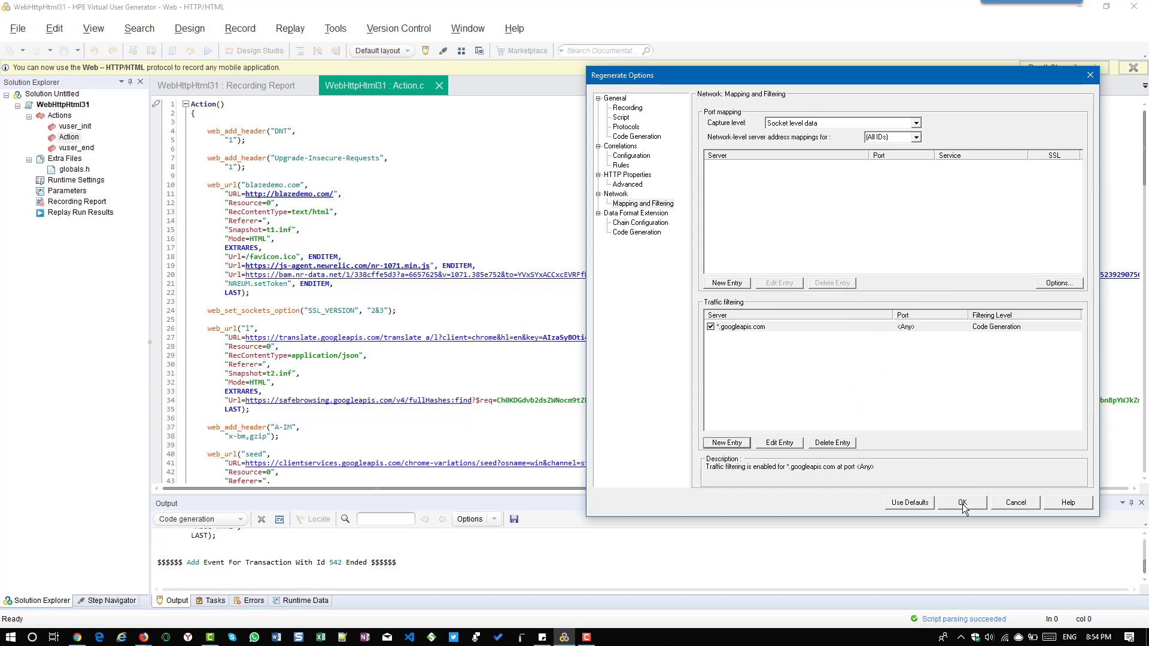
left_click(962, 502)
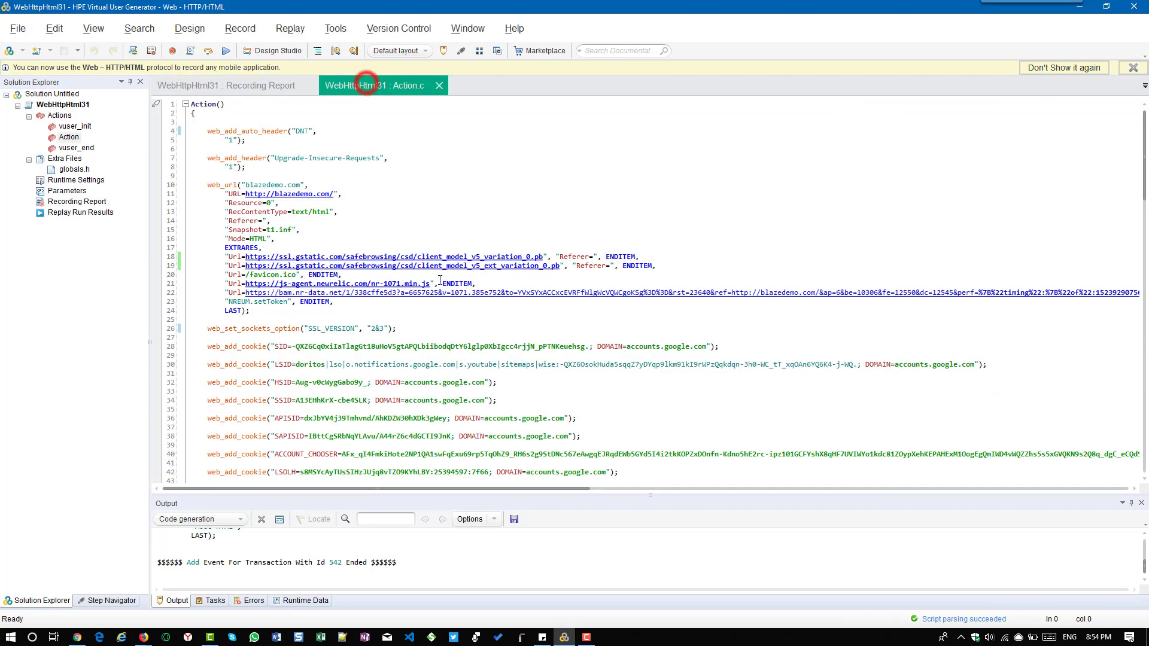
scroll("down", 3)
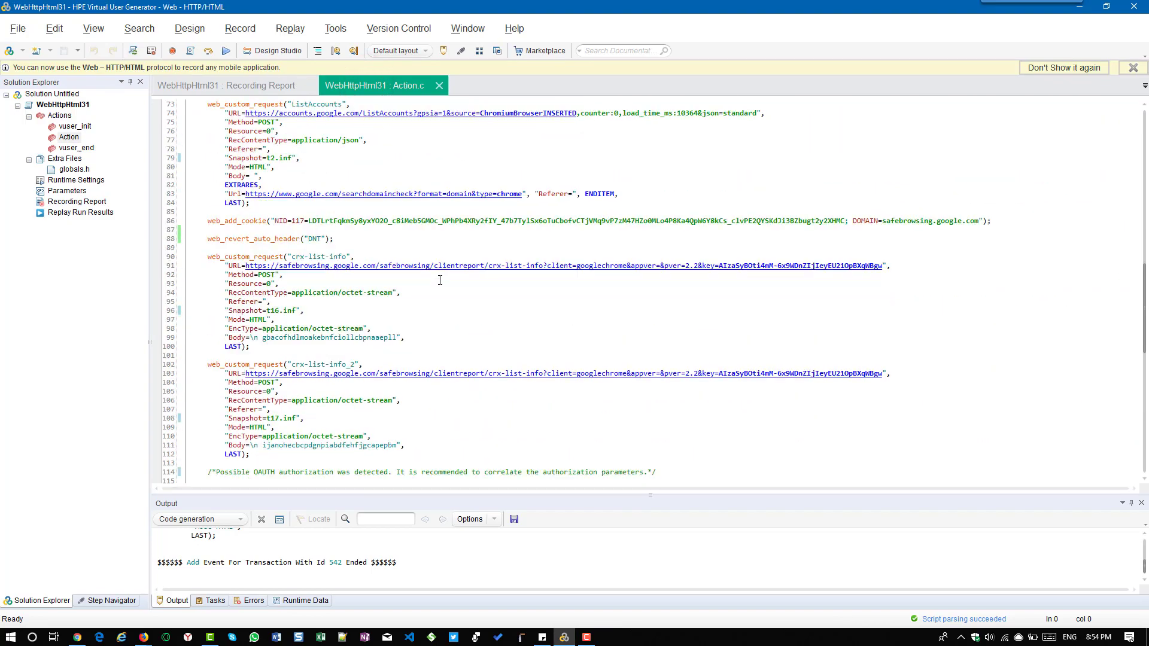
scroll("up", 3)
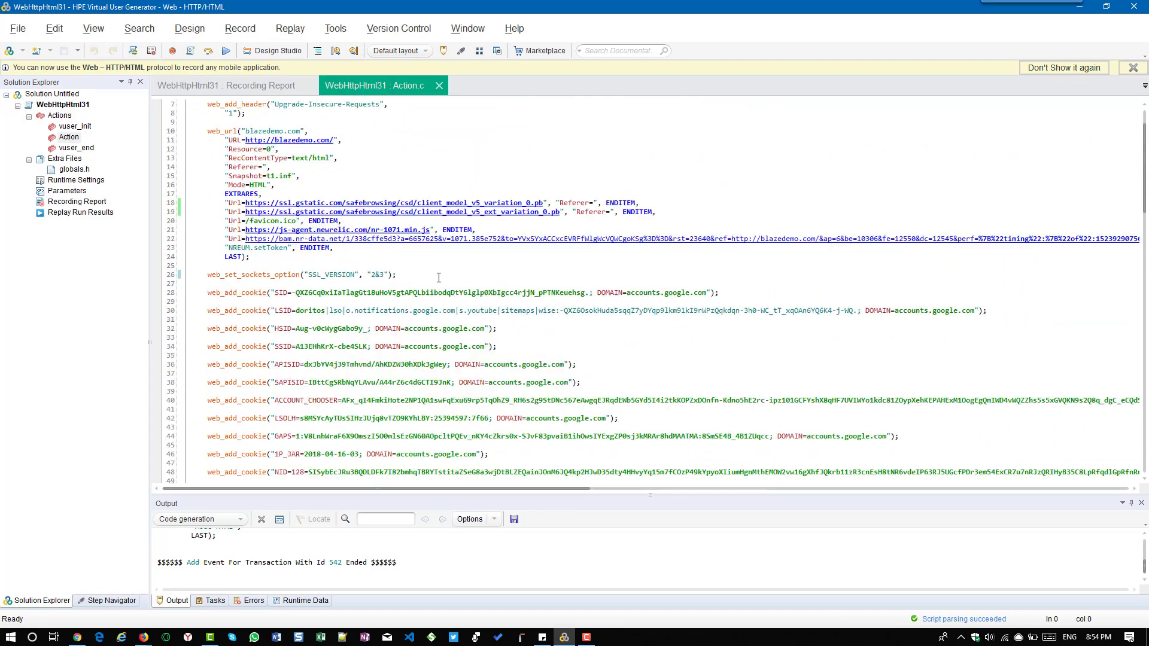
scroll("down", 3)
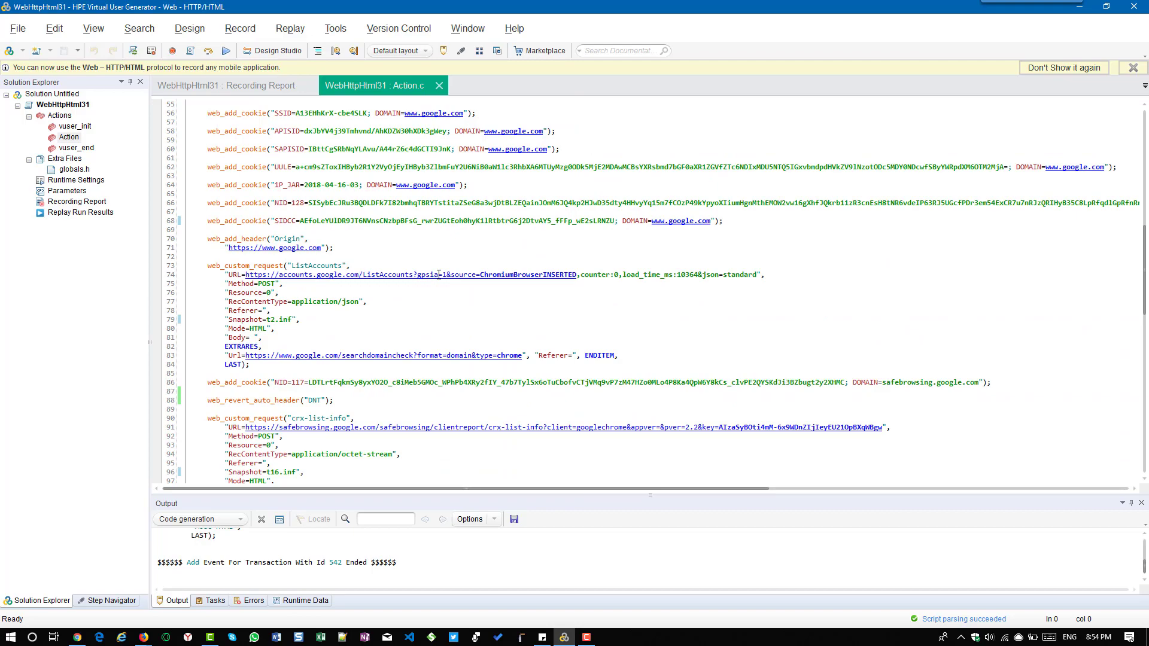
scroll("up", 3)
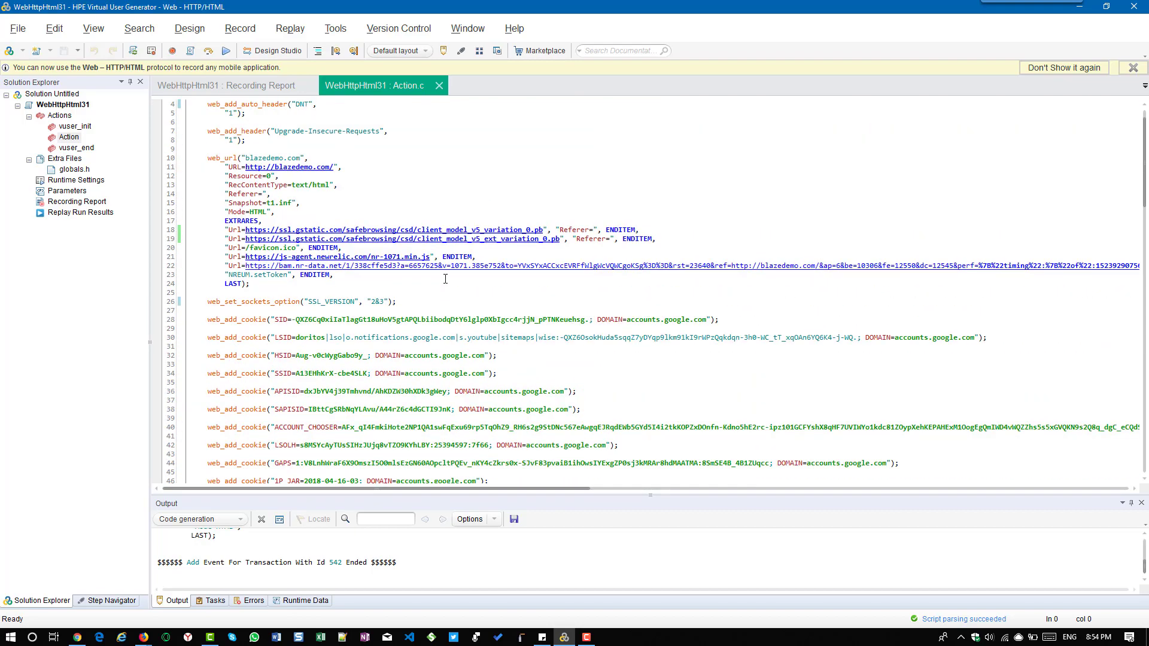
- Via Record > Regenerate Script, reopen Regenerate Options at Network Mapping and Filtering with the googleapis filter listed
left_click(239, 27)
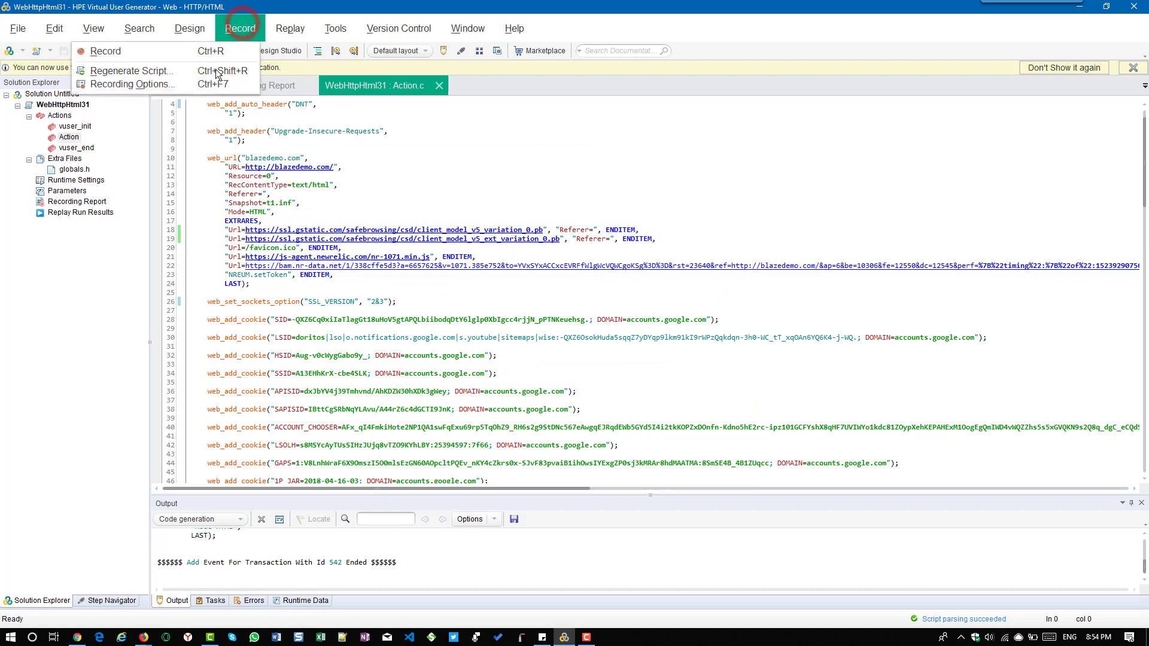
left_click(130, 71)
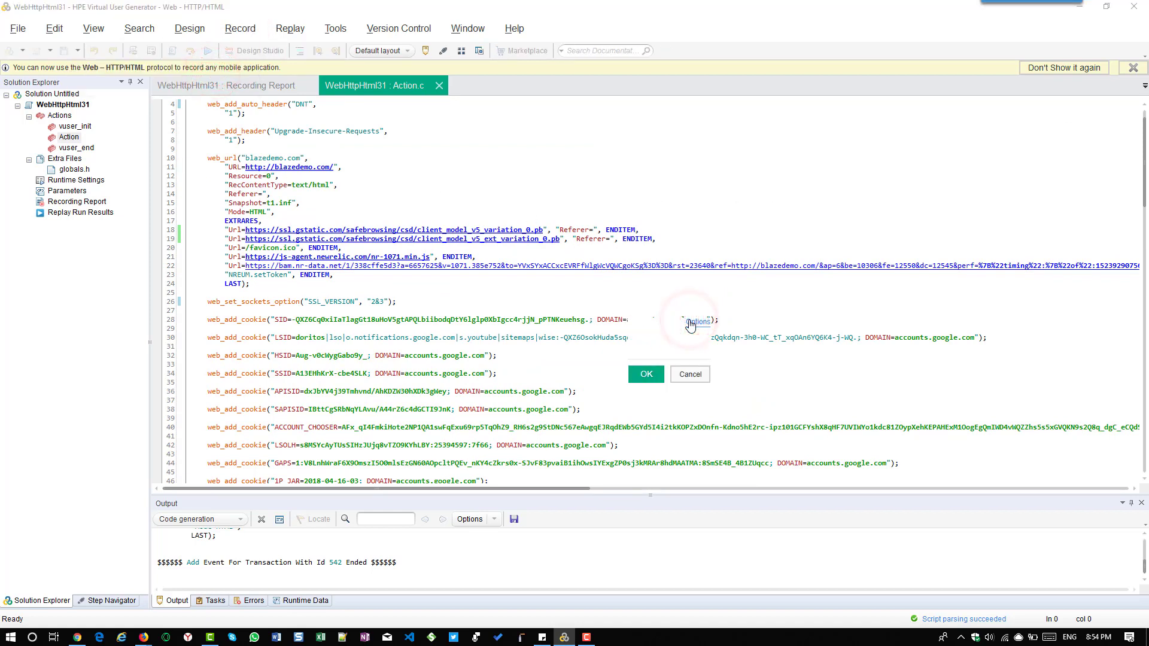
left_click(644, 373)
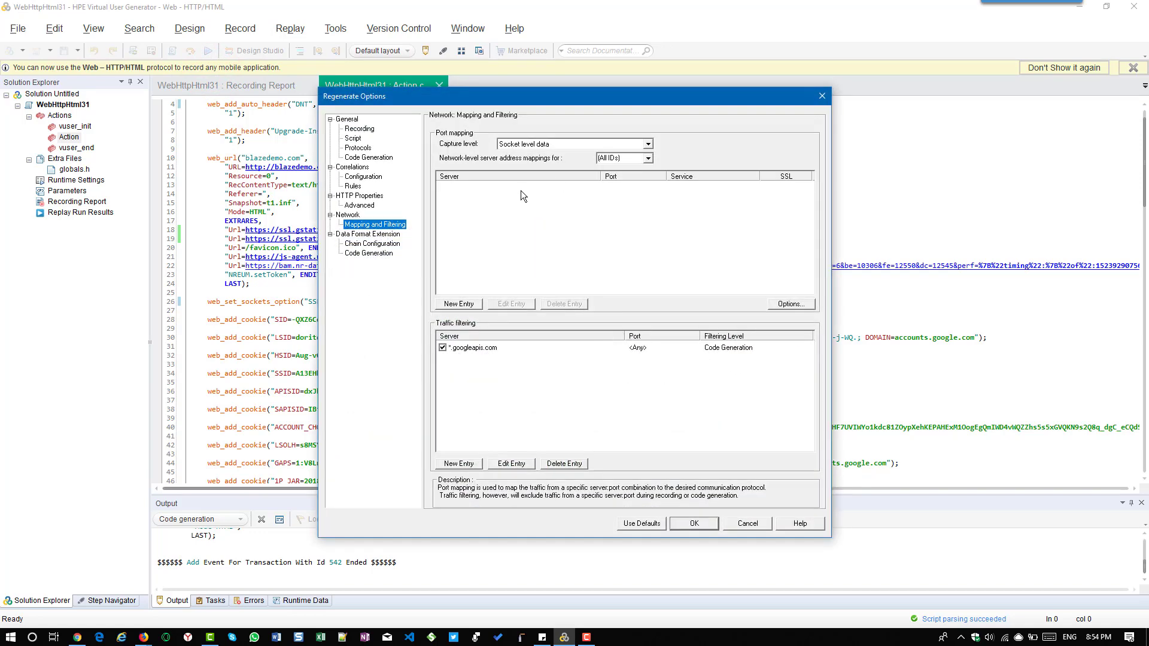
mouse_move(594, 165)
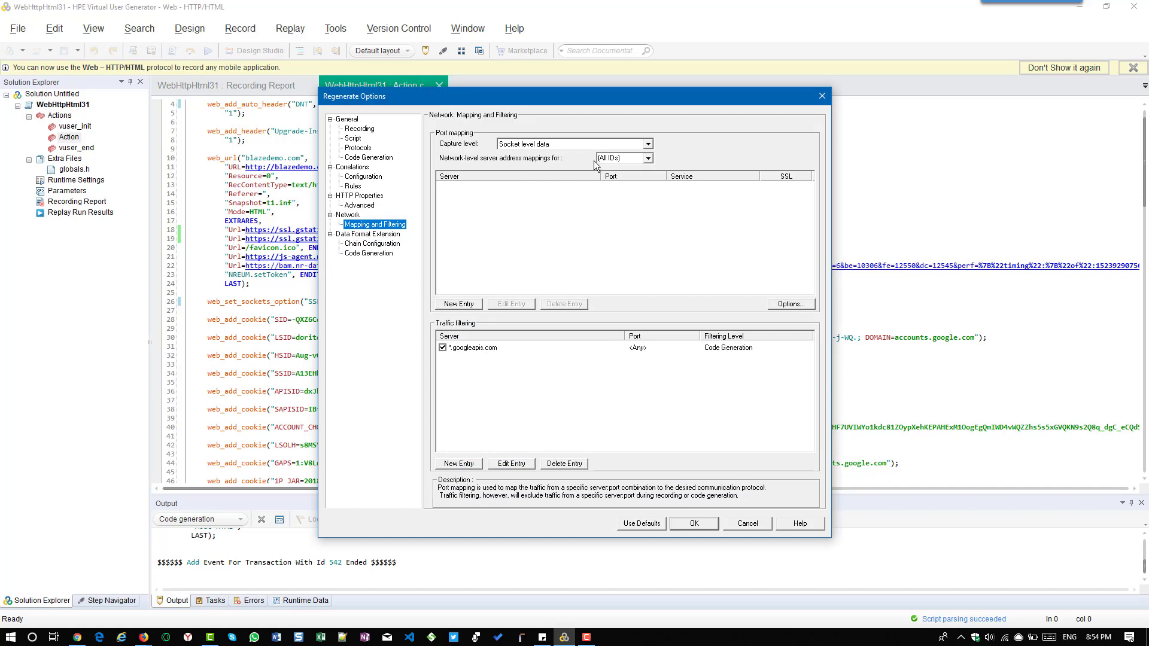
mouse_move(649, 165)
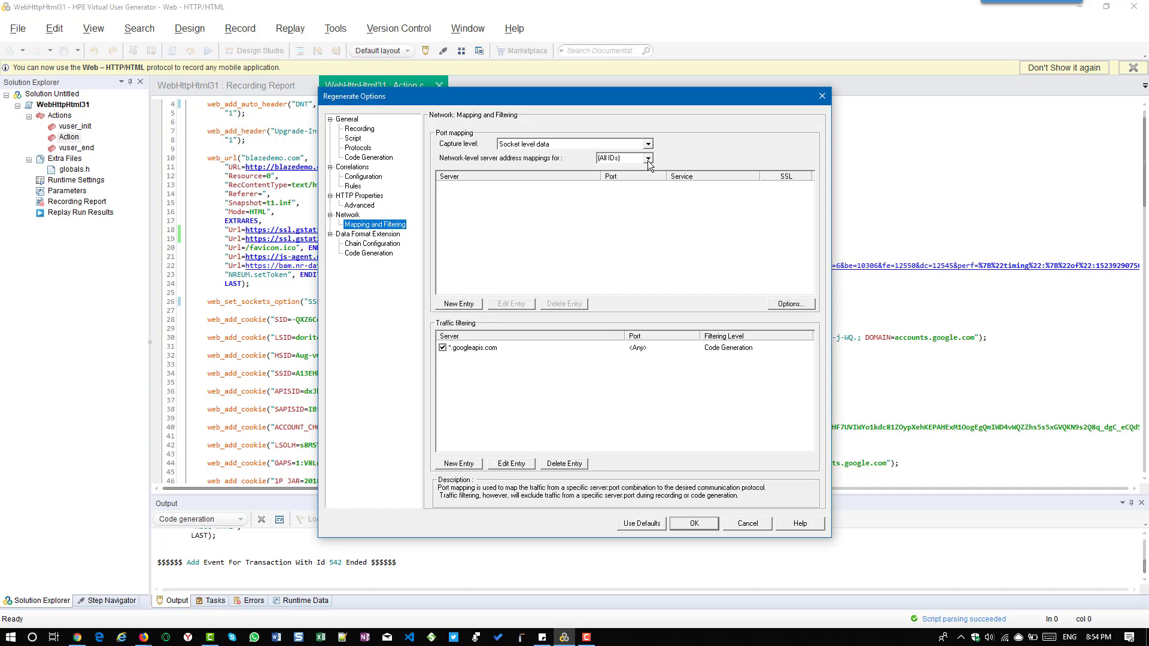
left_click(646, 158)
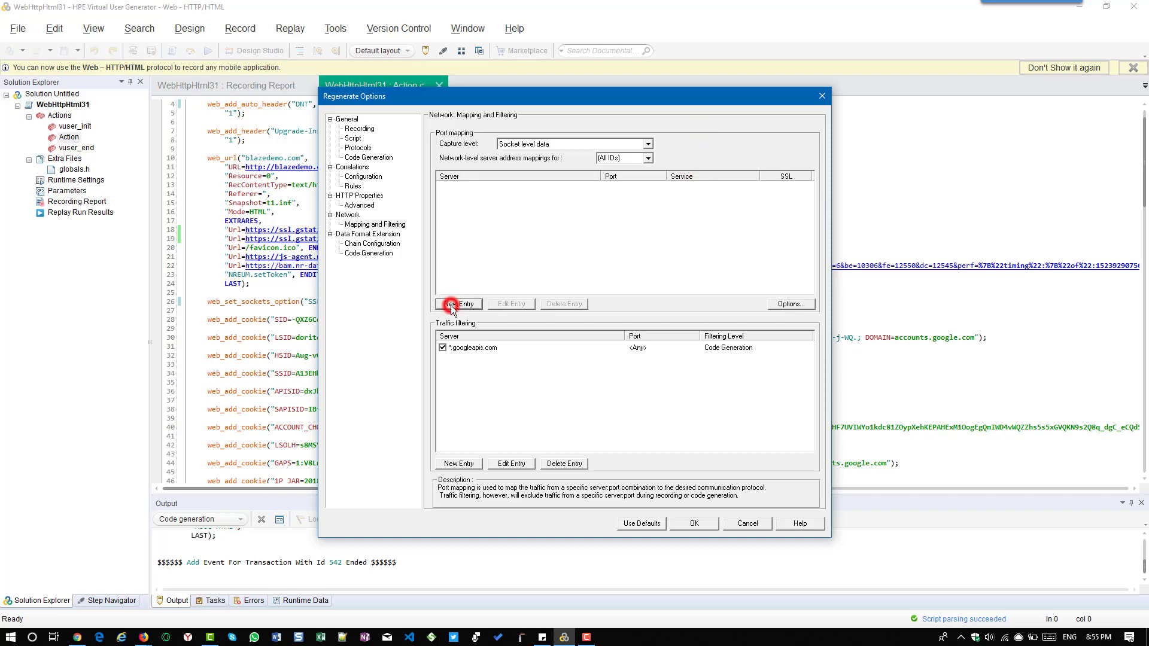
- Add a port mapping for any server on port 80, Proxy record type, SSL connection, and update the list
left_click(459, 303)
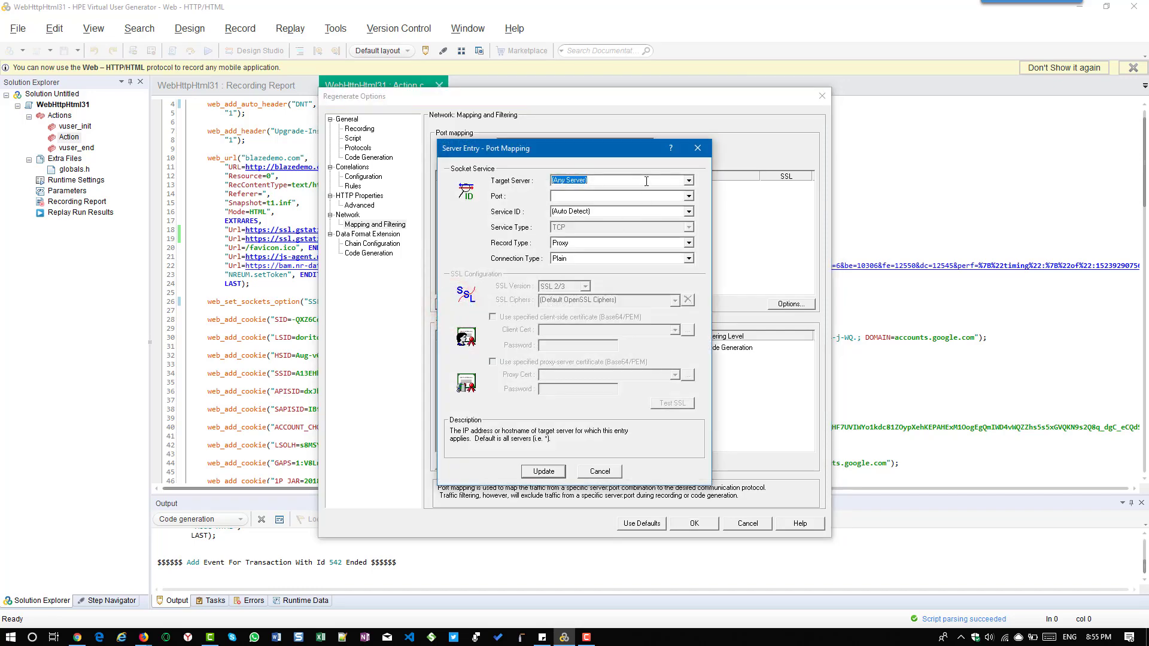
left_click(618, 195)
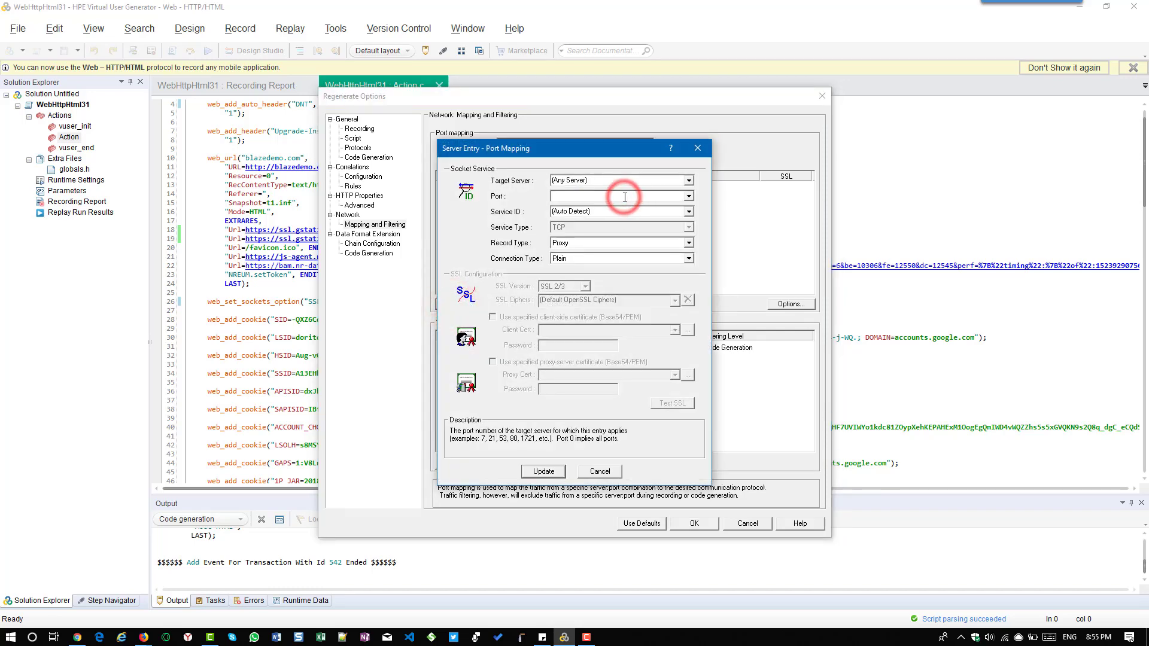
type("80")
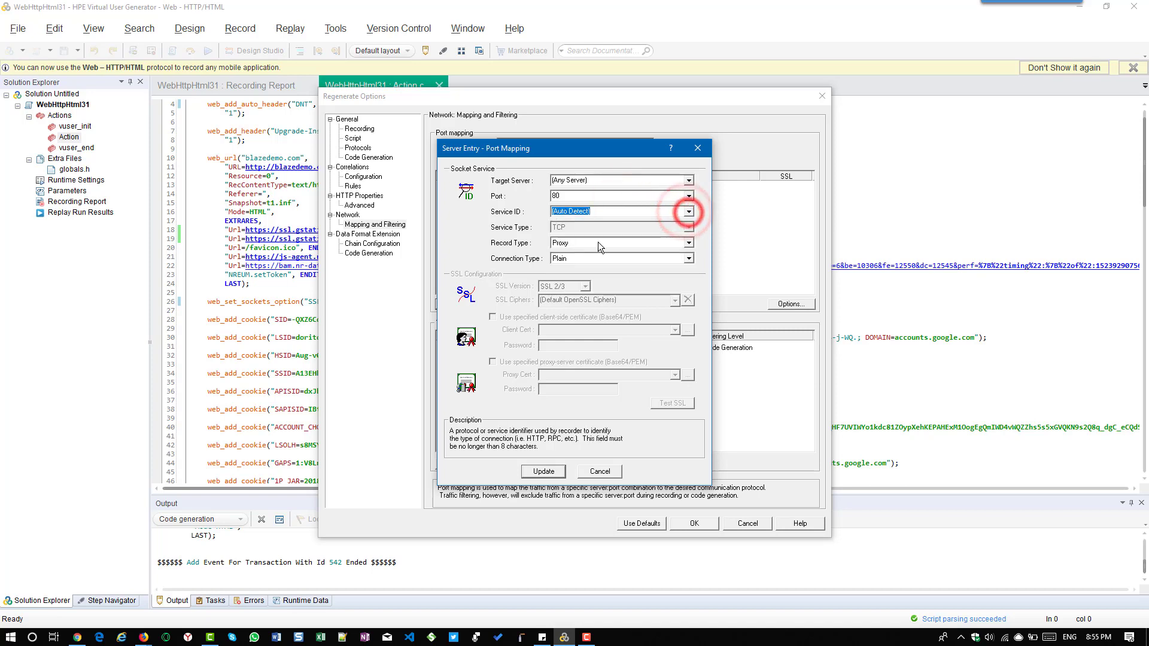
left_click(687, 243)
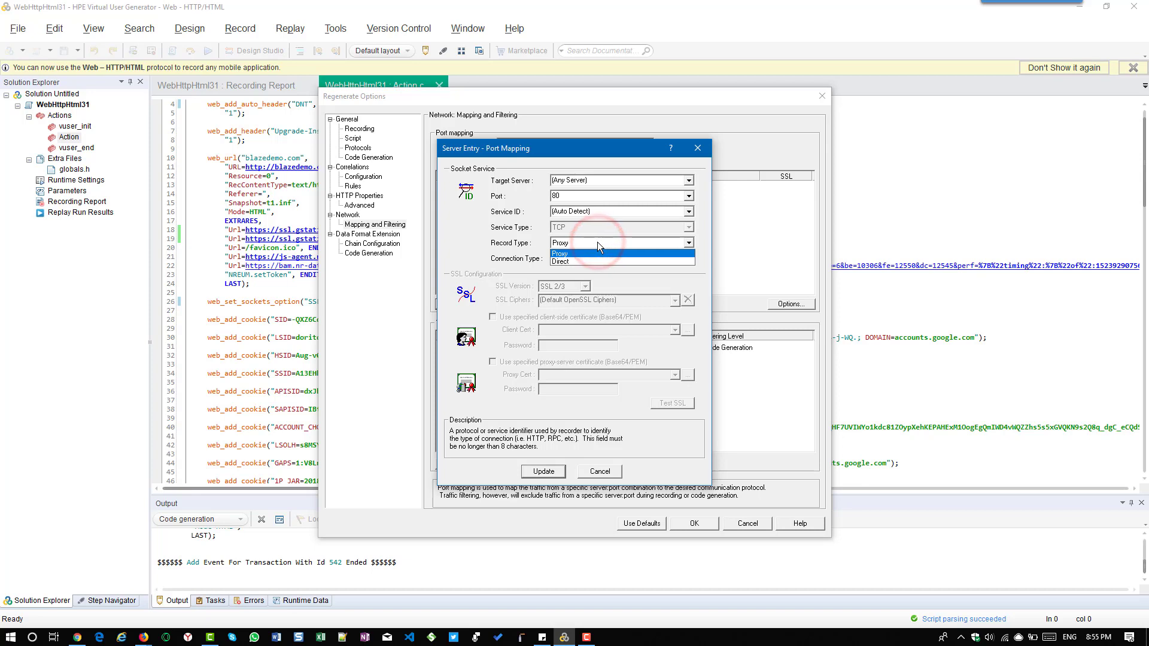
left_click(560, 252)
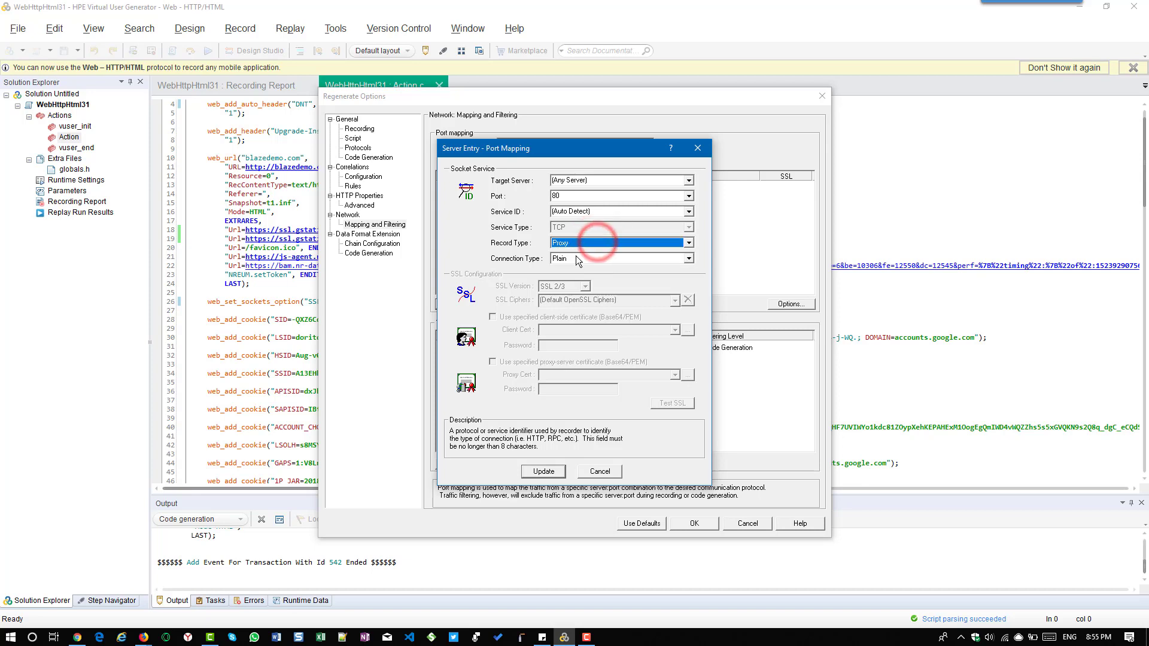
left_click(620, 258)
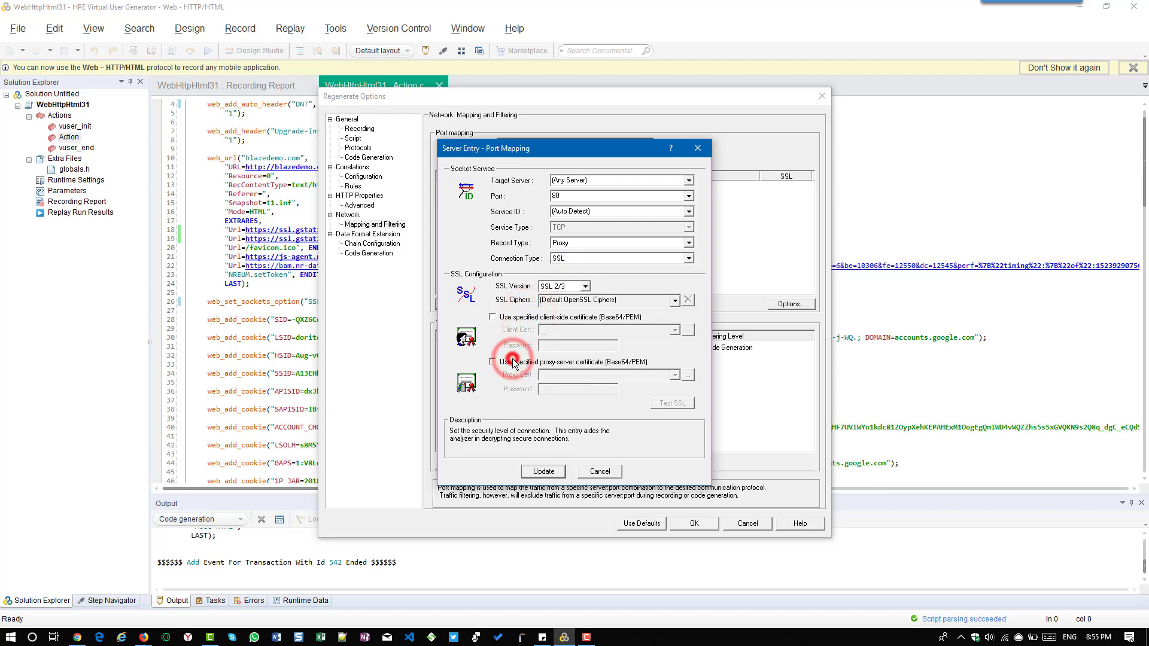
left_click(543, 471)
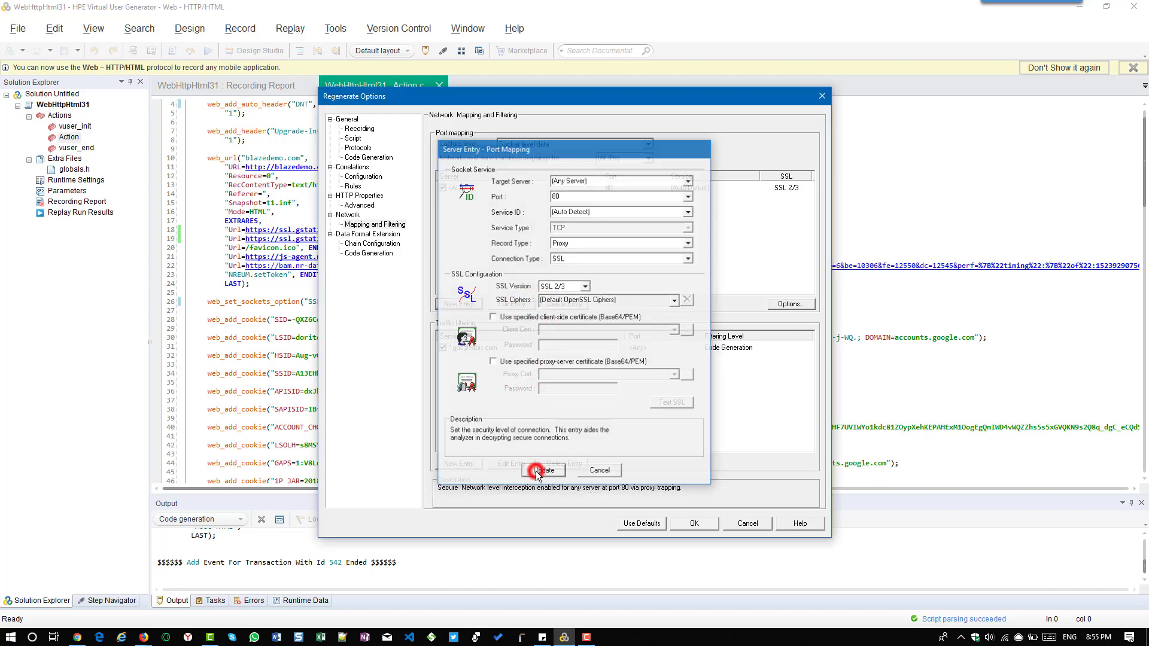
left_click(541, 471)
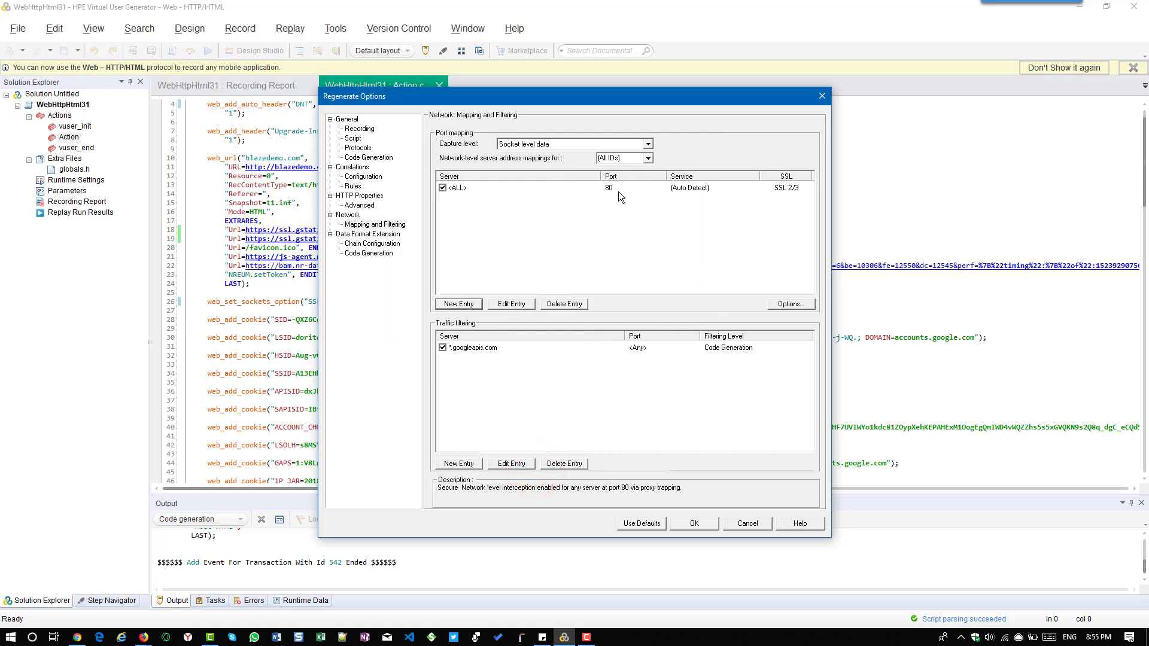
mouse_move(511, 303)
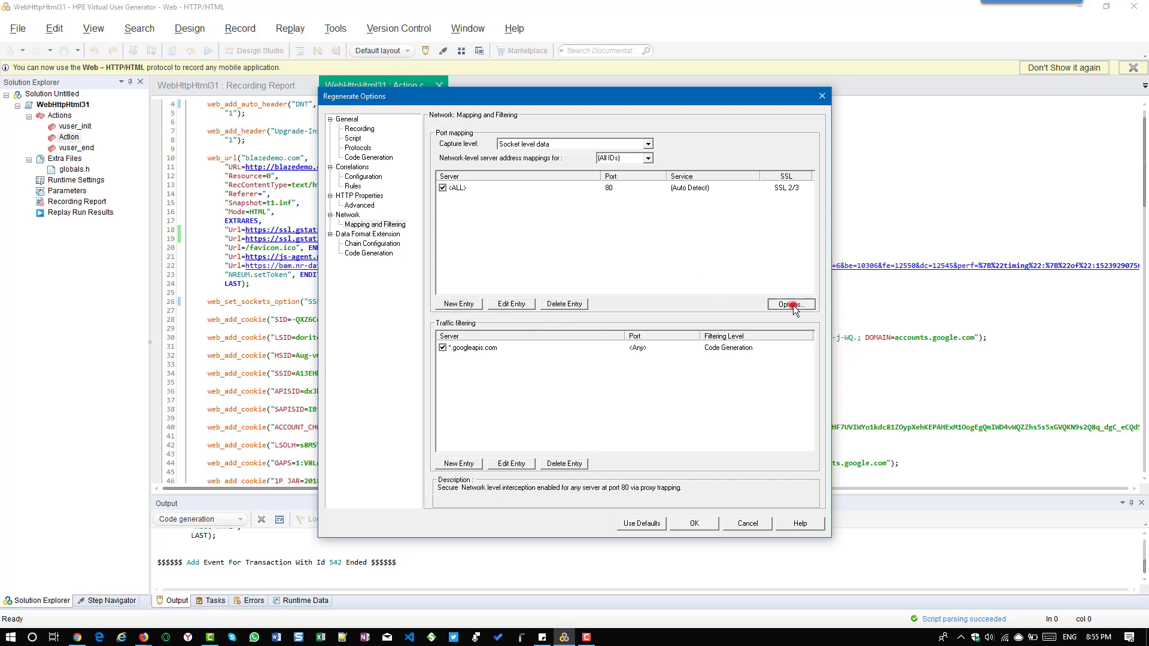
- Dismiss the extra Server Entry unsaved, then set capture level to 'Socket level and WinINet level data'
left_click(789, 304)
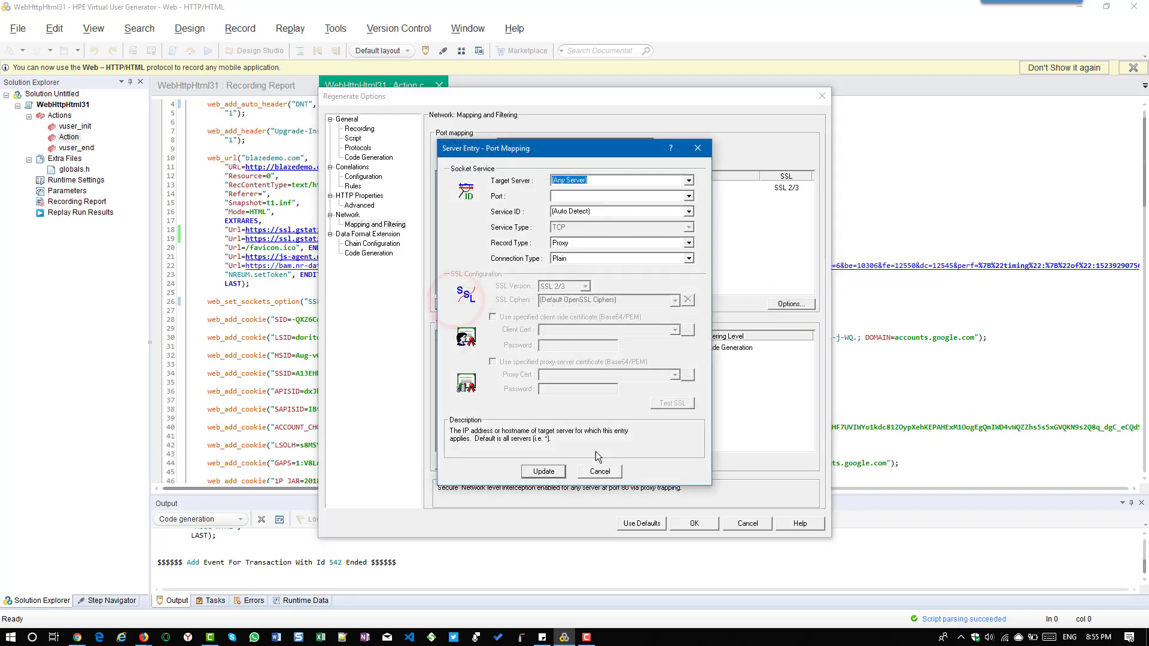
left_click(598, 471)
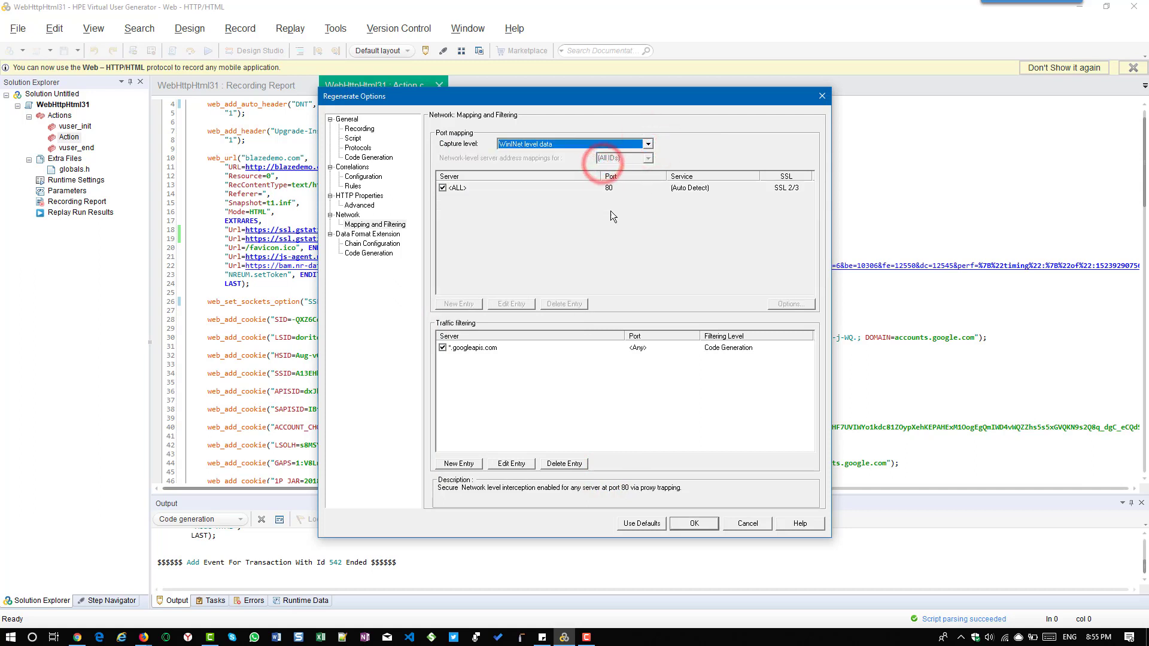
mouse_move(582, 266)
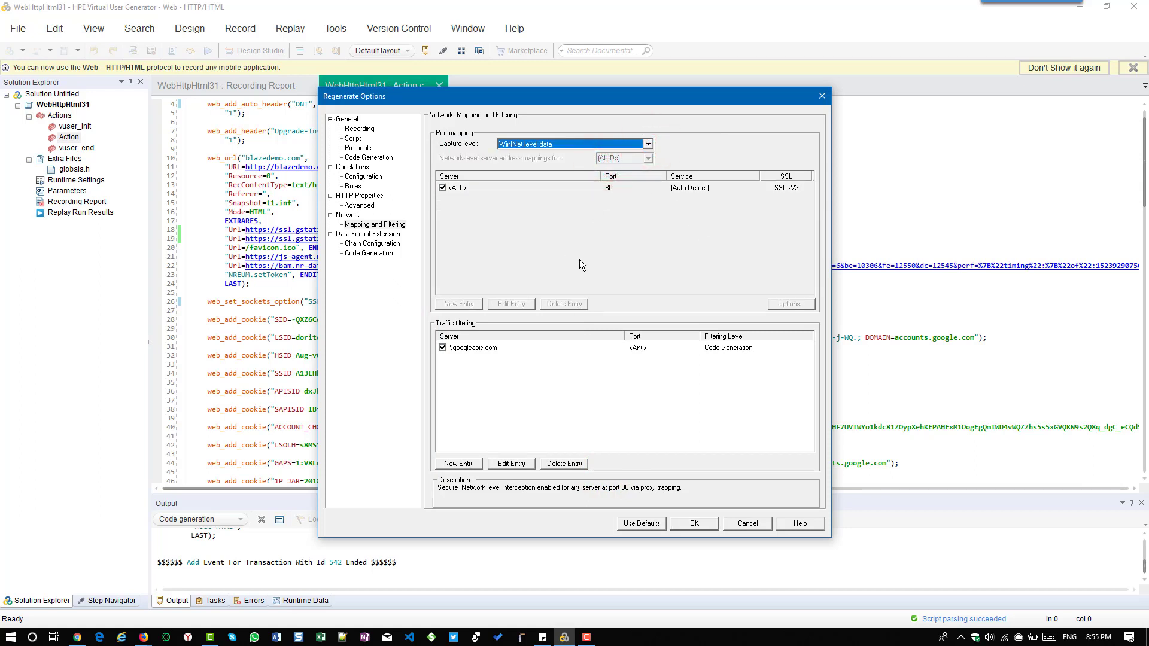
mouse_move(686, 249)
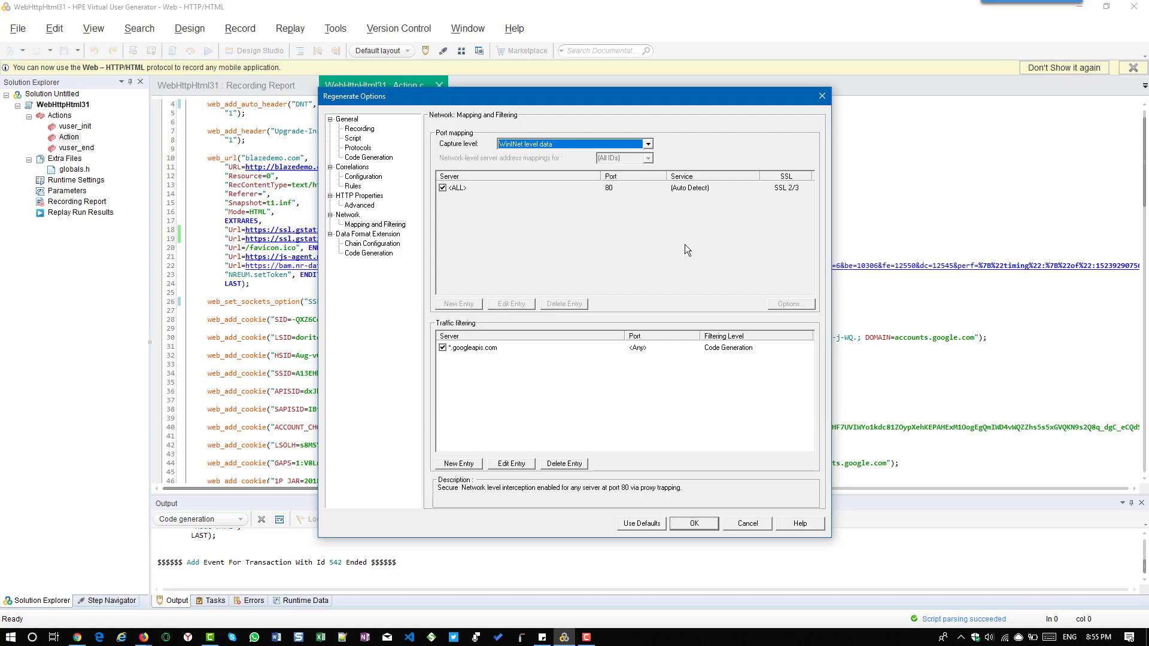
mouse_move(642, 165)
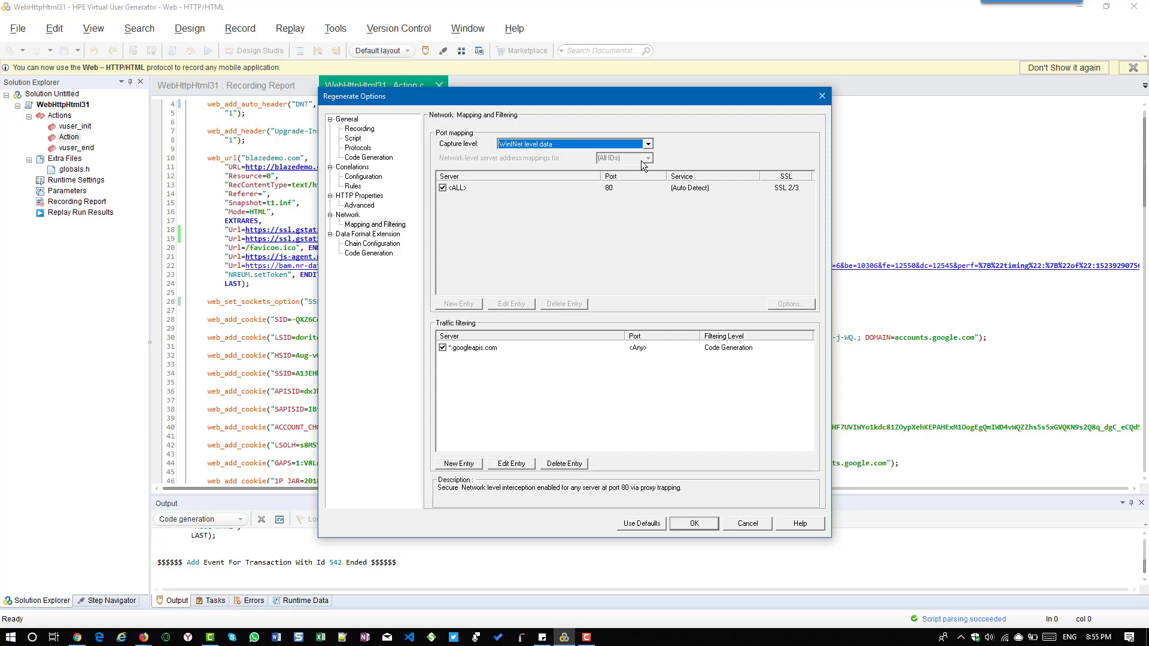
left_click(645, 144)
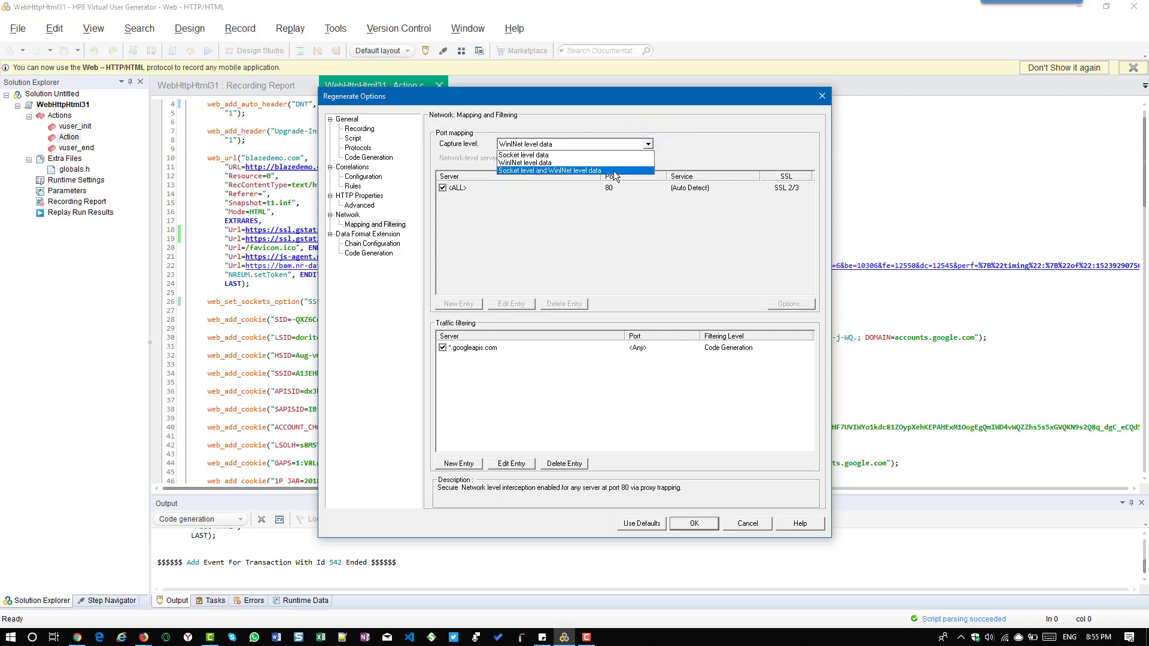
left_click(549, 171)
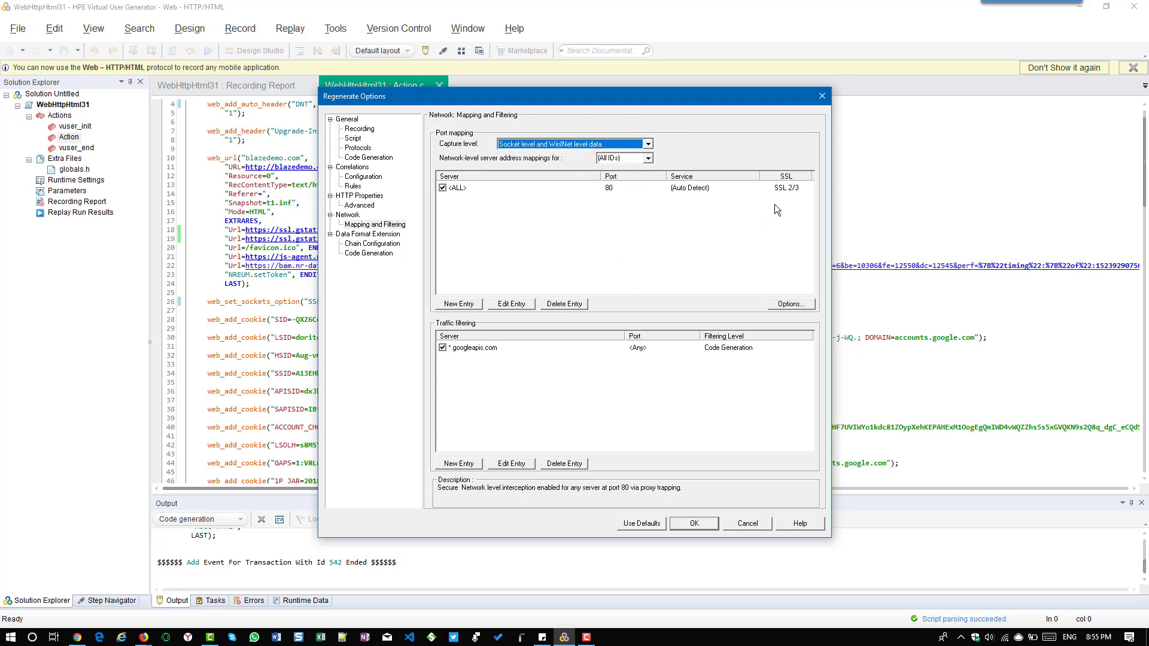
mouse_move(599, 254)
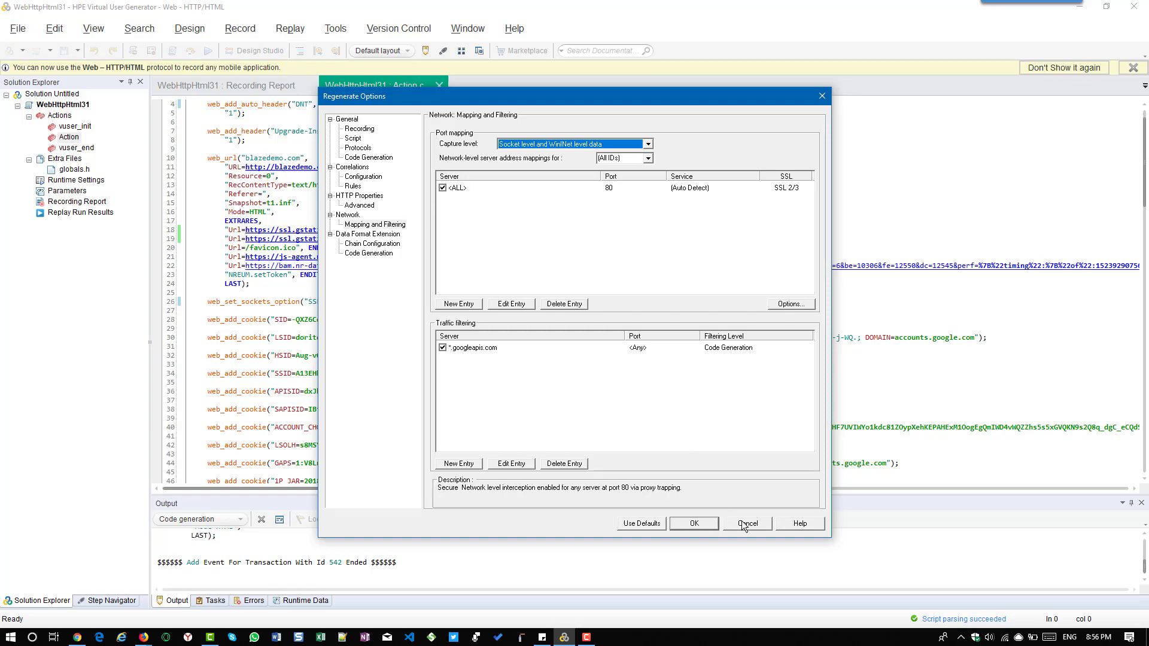
- Cancel the Regenerate Options dialog, returning to the unchanged Action script
left_click(746, 523)
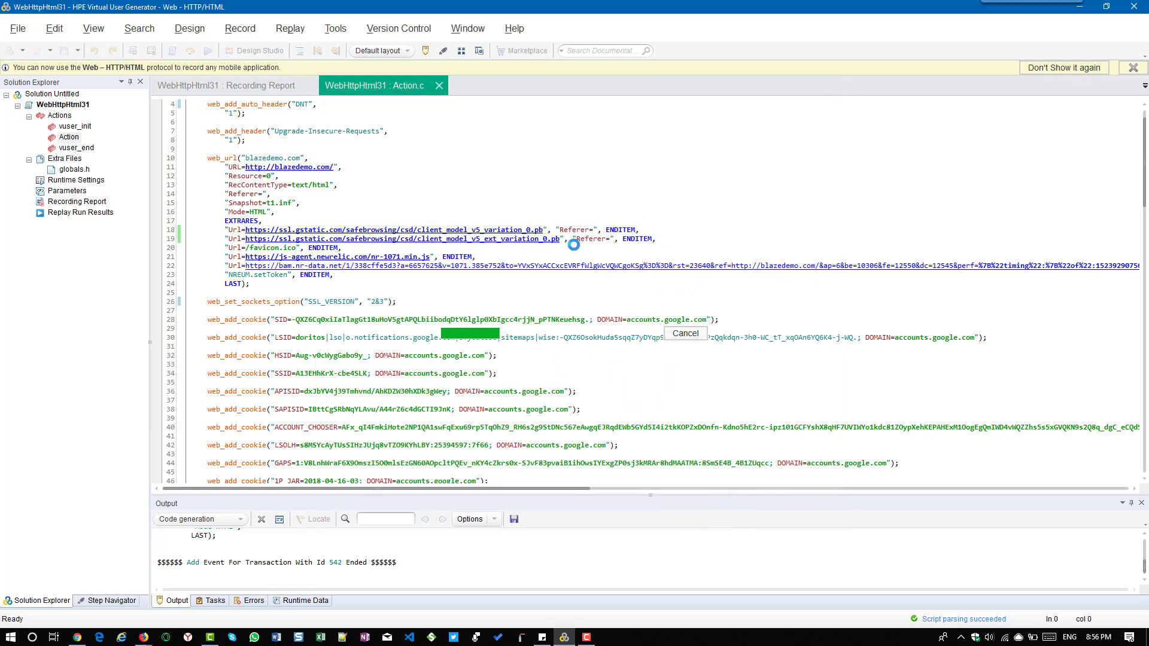
mouse_move(625, 377)
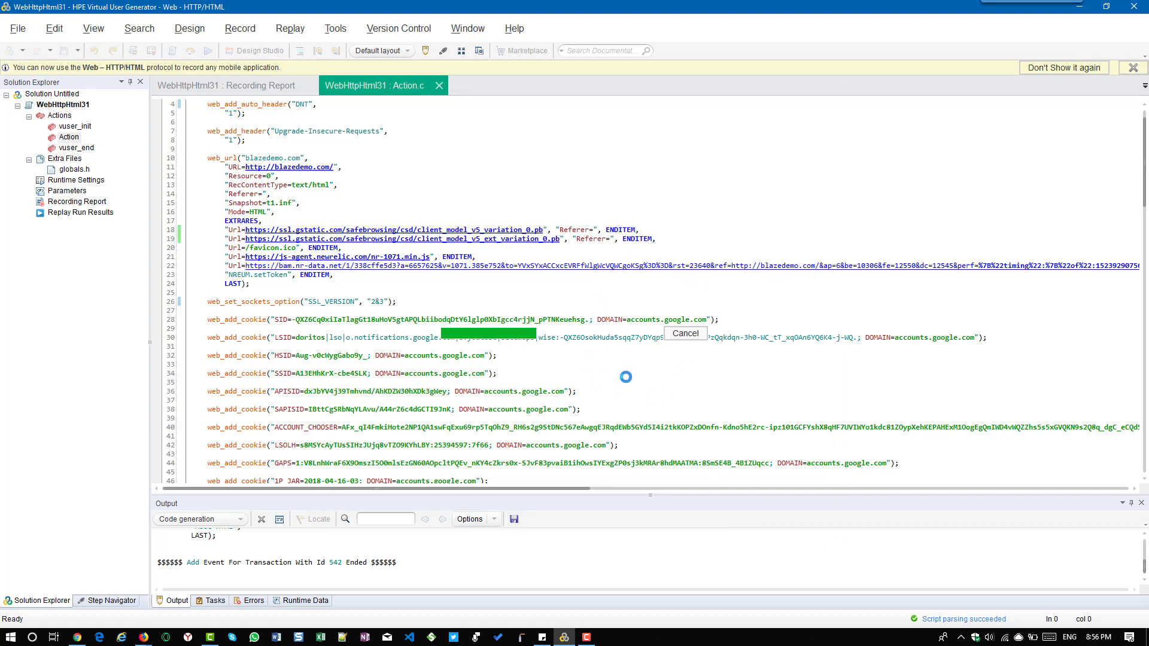